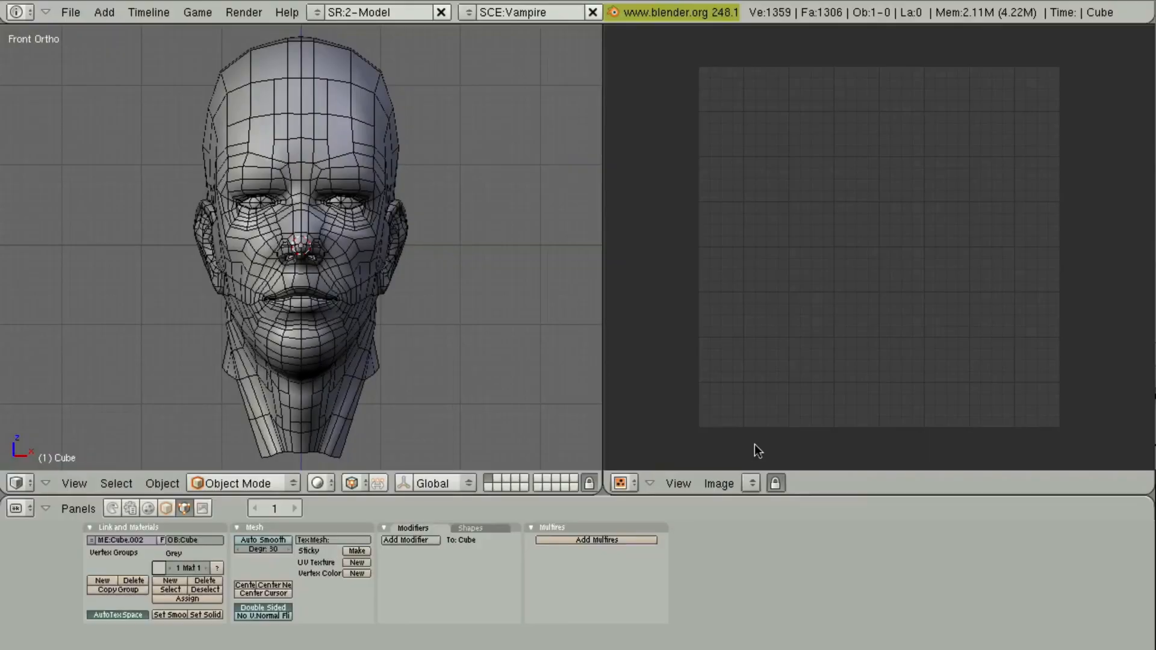
{"action": "mouse_move", "coordinate": [767, 387]}
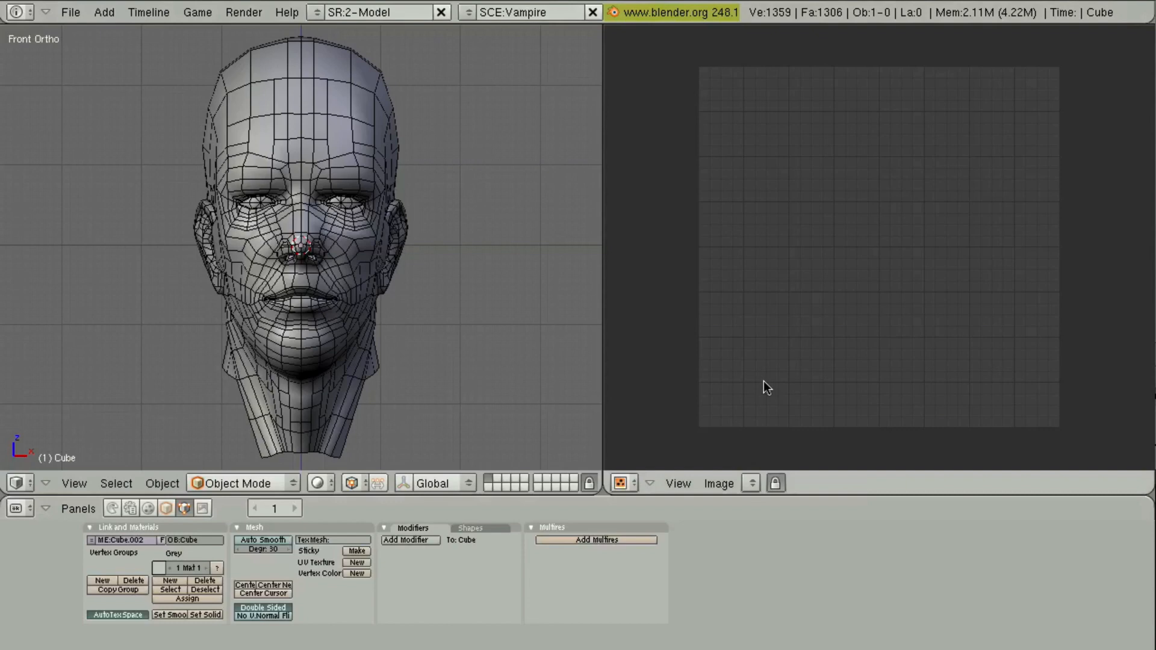
{"action": "mouse_move", "coordinate": [309, 146]}
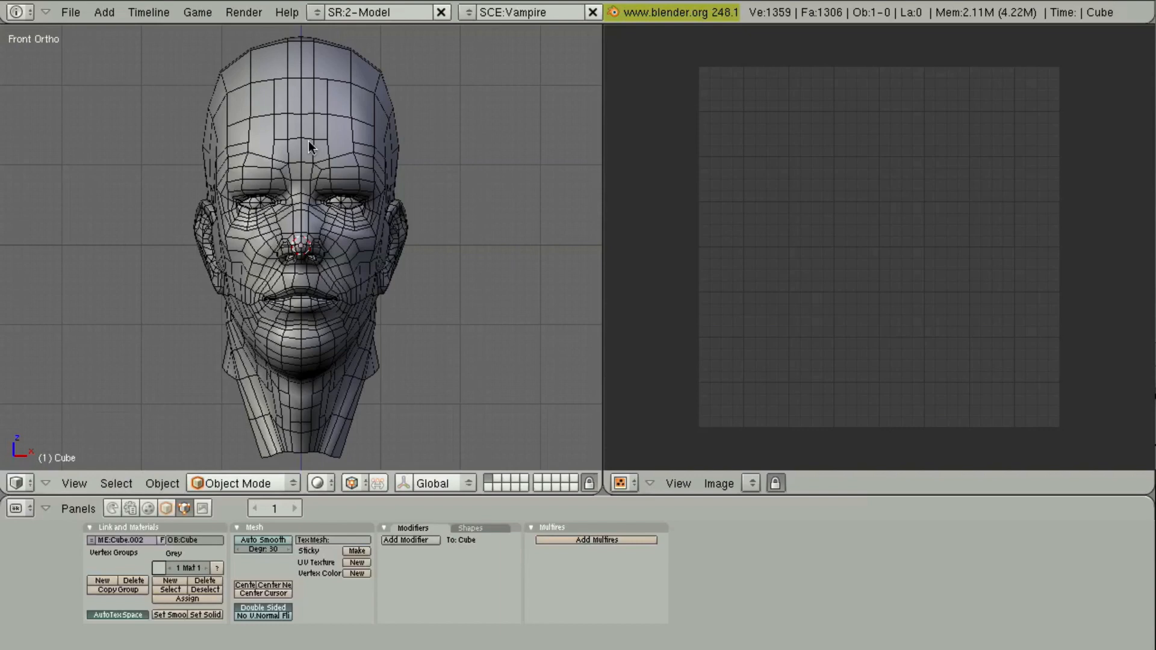
{"action": "mouse_move", "coordinate": [327, 139]}
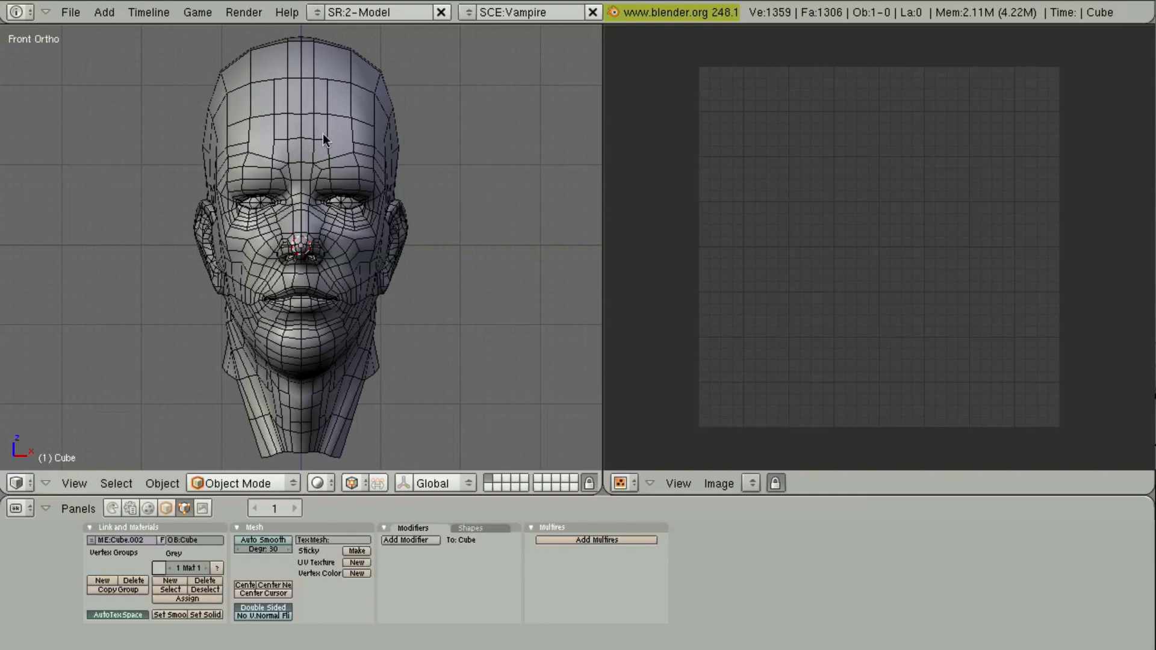
{"action": "mouse_move", "coordinate": [320, 68]}
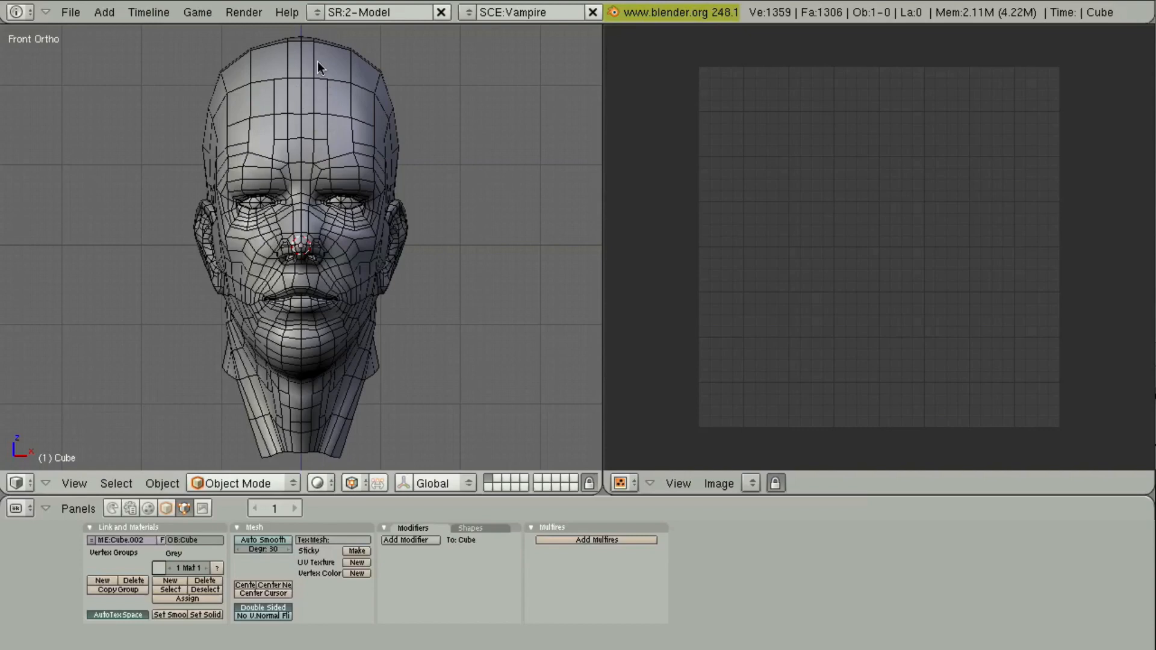
{"action": "mouse_move", "coordinate": [129, 126]}
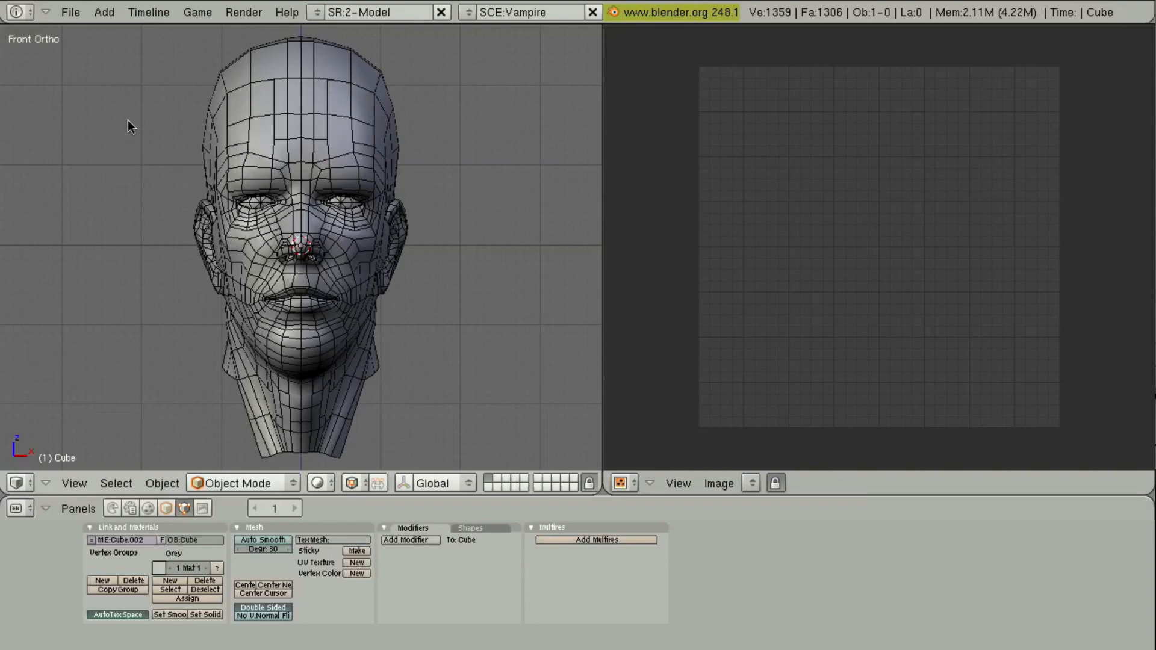
{"action": "mouse_move", "coordinate": [351, 103]}
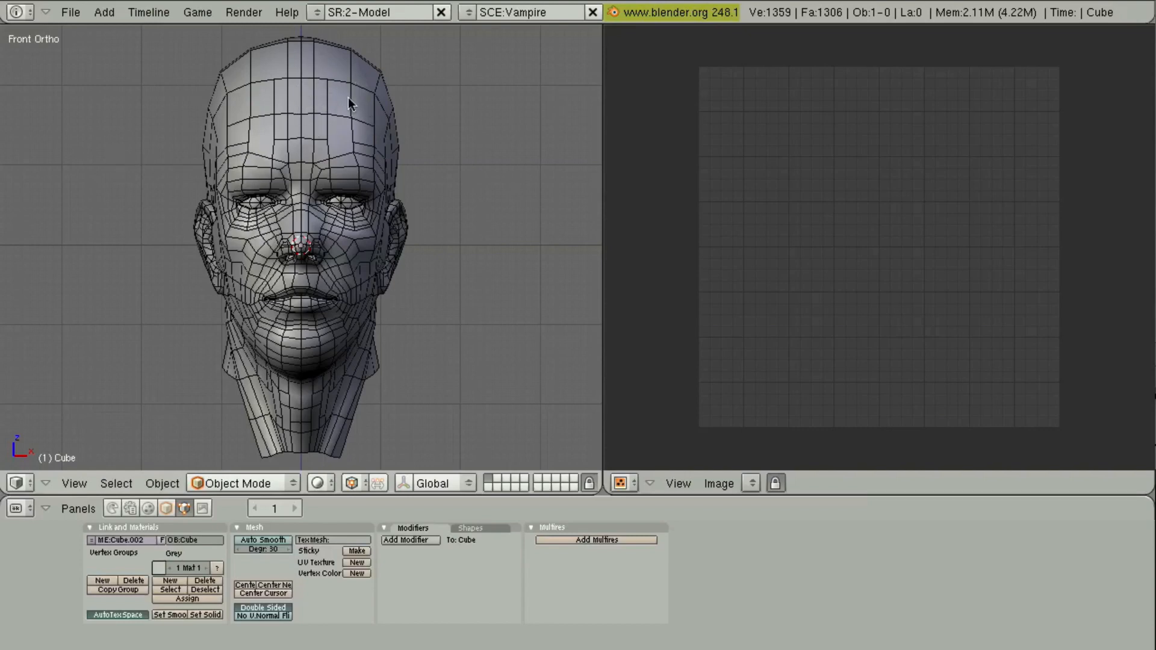
{"action": "mouse_move", "coordinate": [297, 94]}
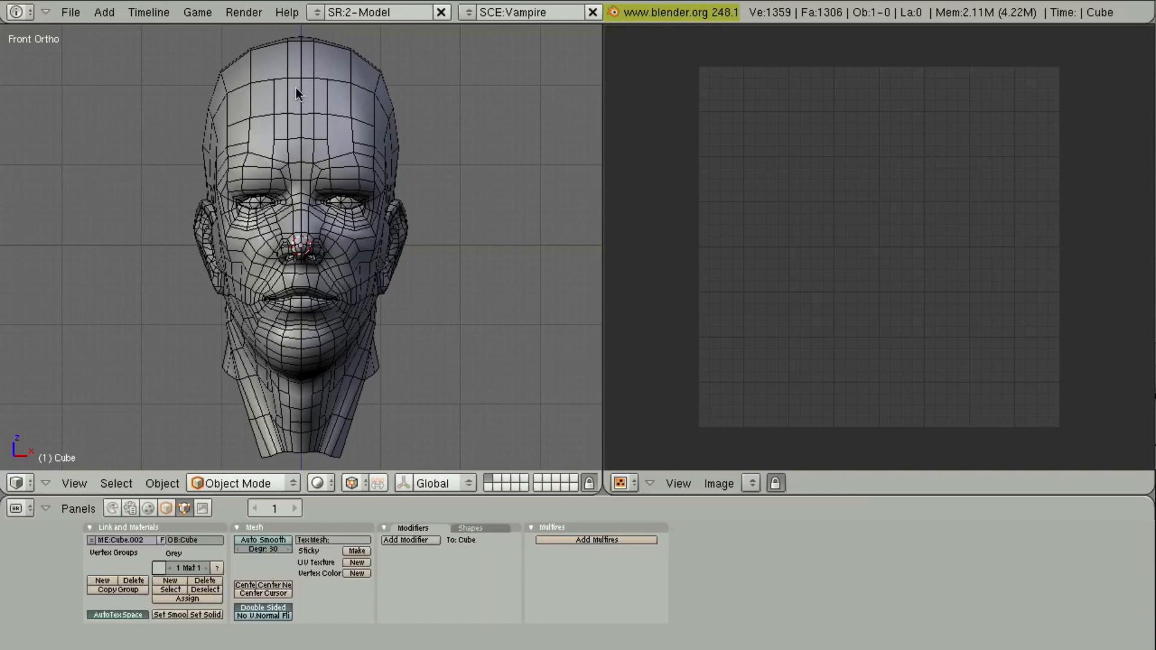
{"action": "mouse_move", "coordinate": [304, 44]}
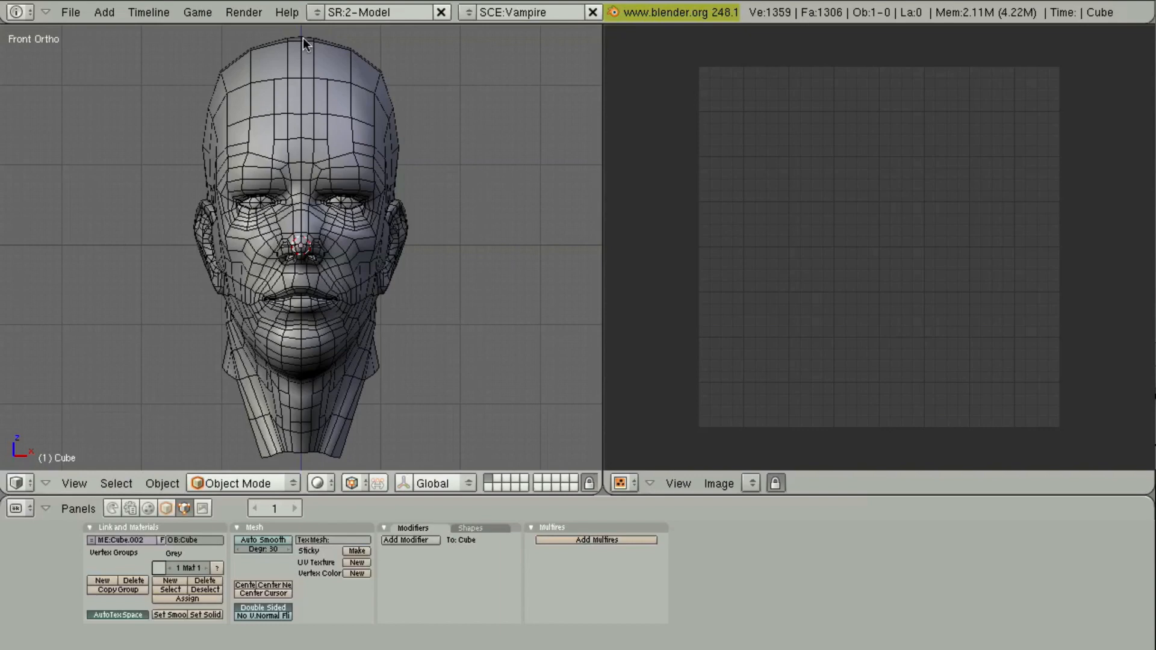
{"action": "mouse_move", "coordinate": [993, 324]}
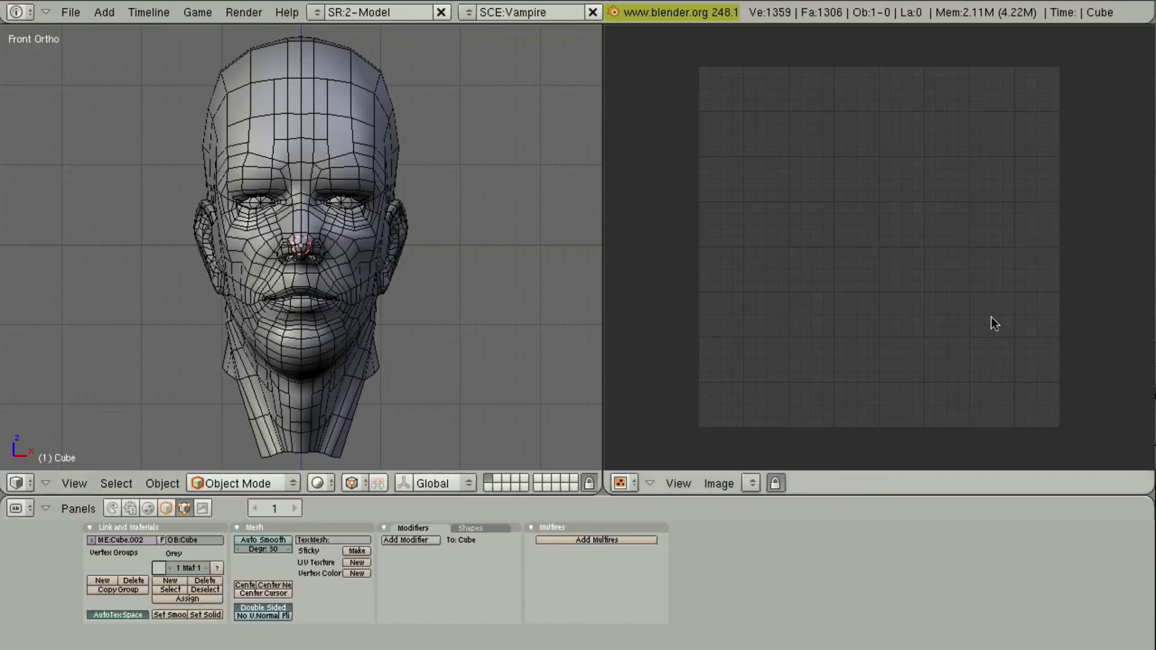
{"action": "mouse_move", "coordinate": [753, 267]}
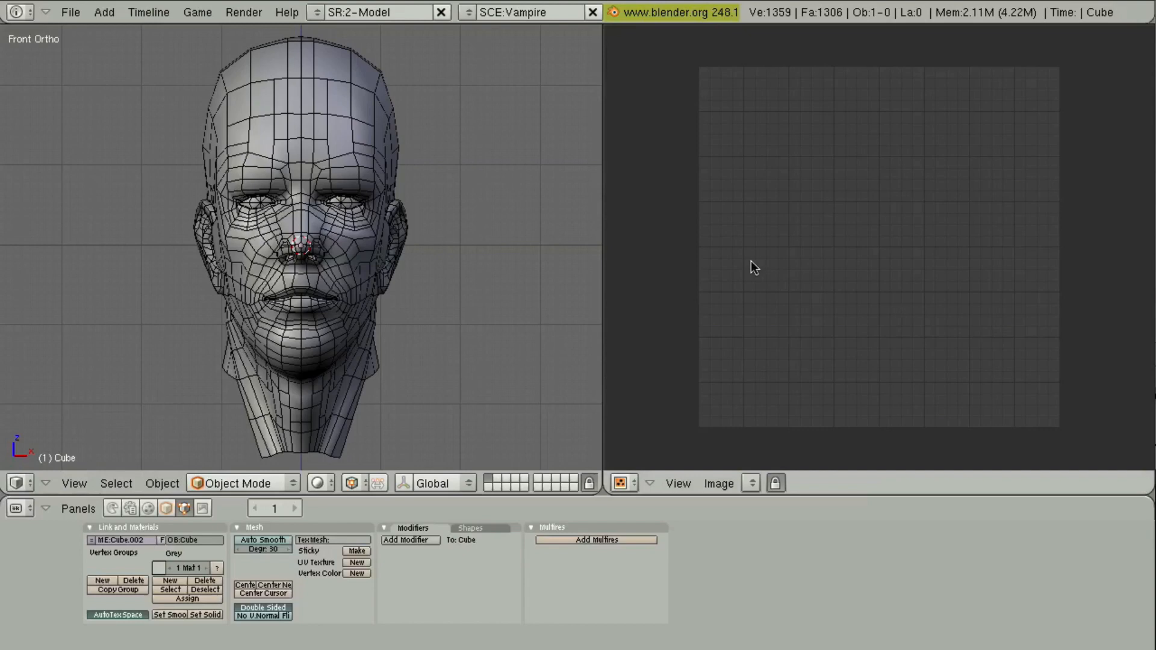
{"action": "mouse_move", "coordinate": [389, 184]}
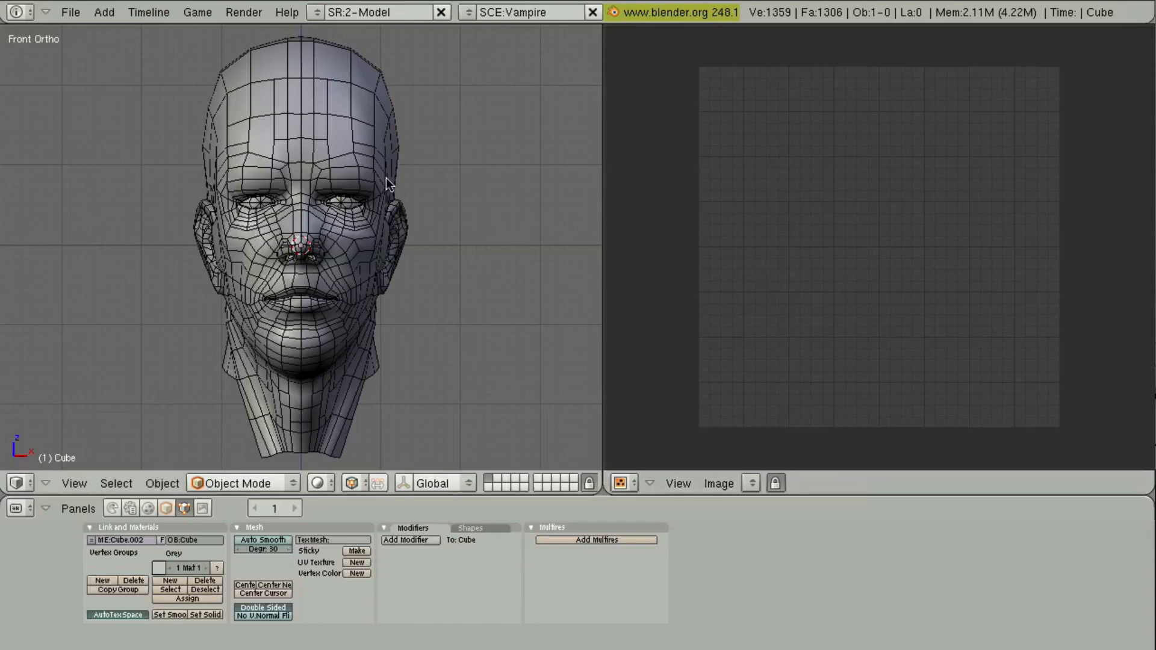
{"action": "mouse_move", "coordinate": [308, 208]}
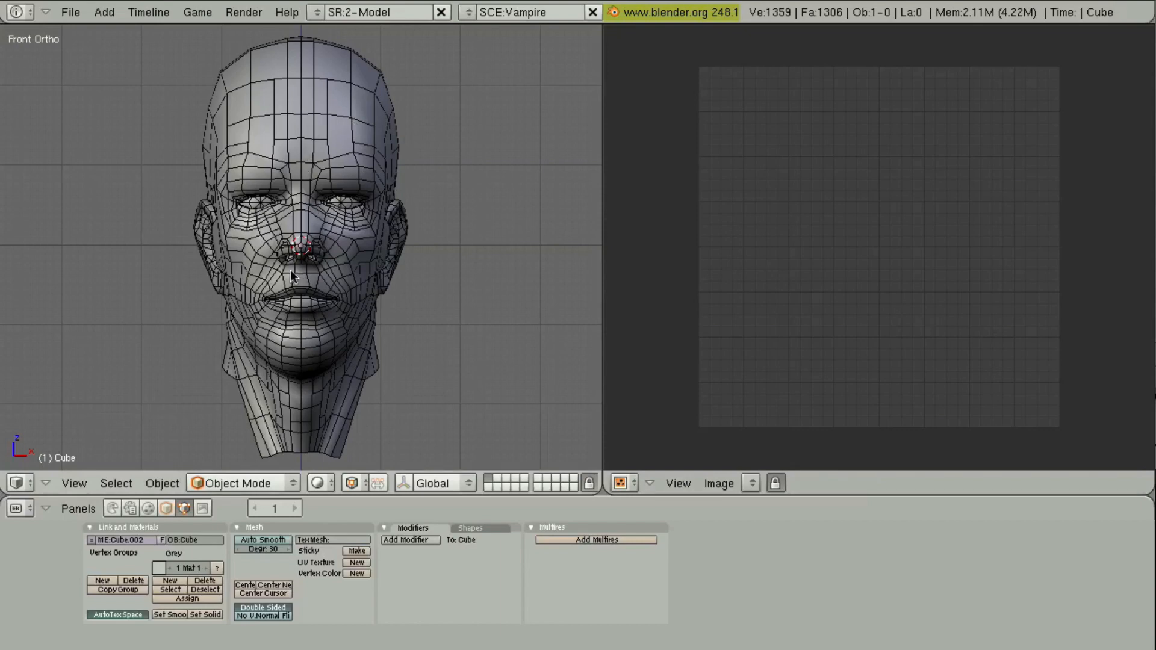
{"action": "mouse_move", "coordinate": [306, 162]}
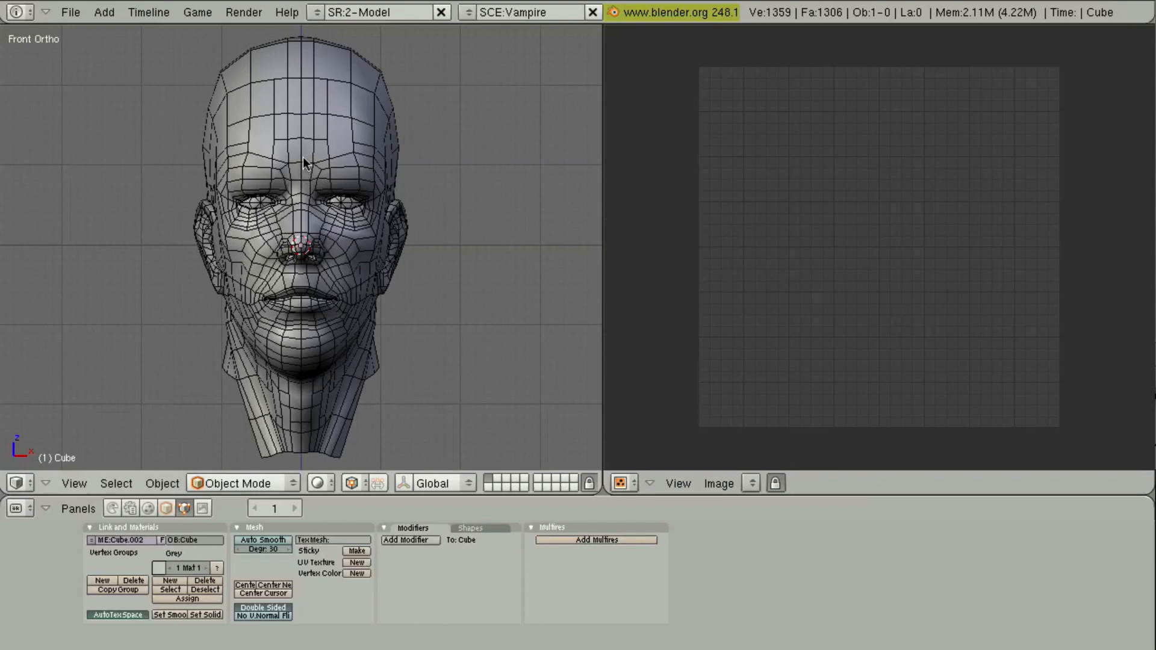
{"action": "mouse_move", "coordinate": [330, 214]}
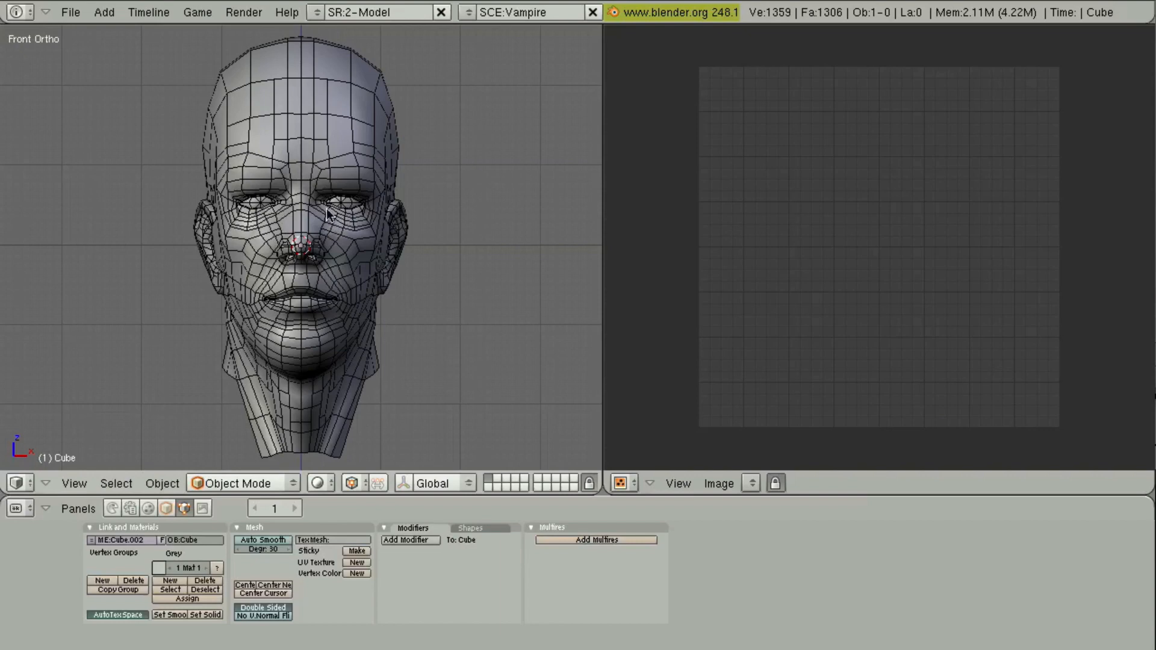
{"action": "mouse_move", "coordinate": [320, 206]}
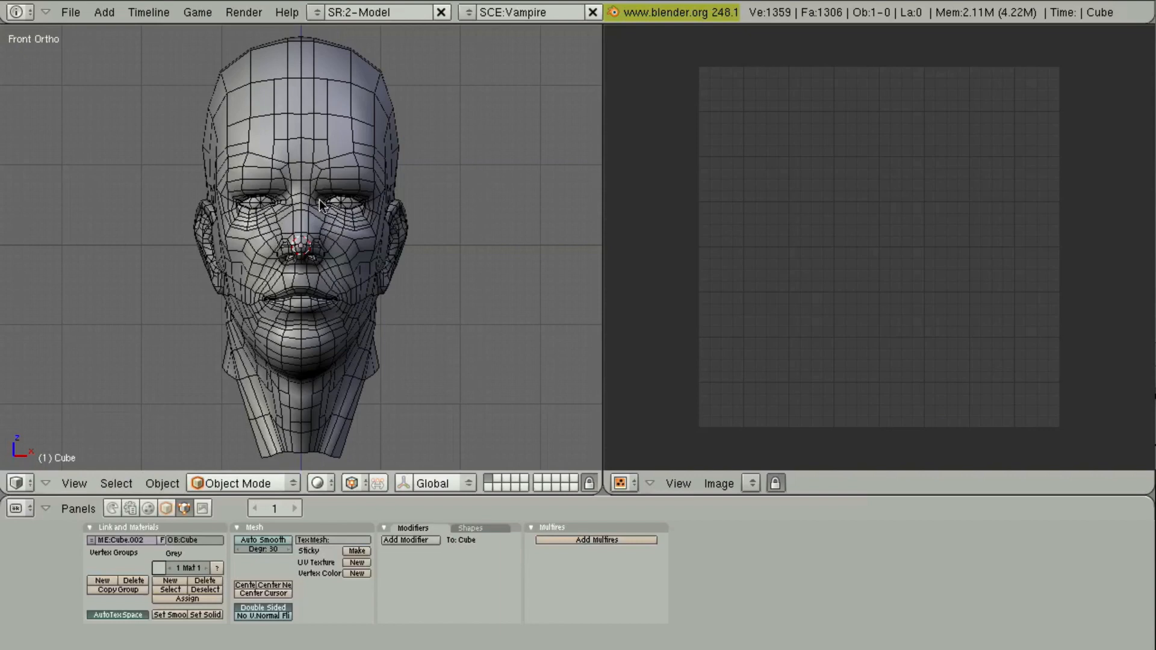
{"action": "mouse_move", "coordinate": [317, 184]}
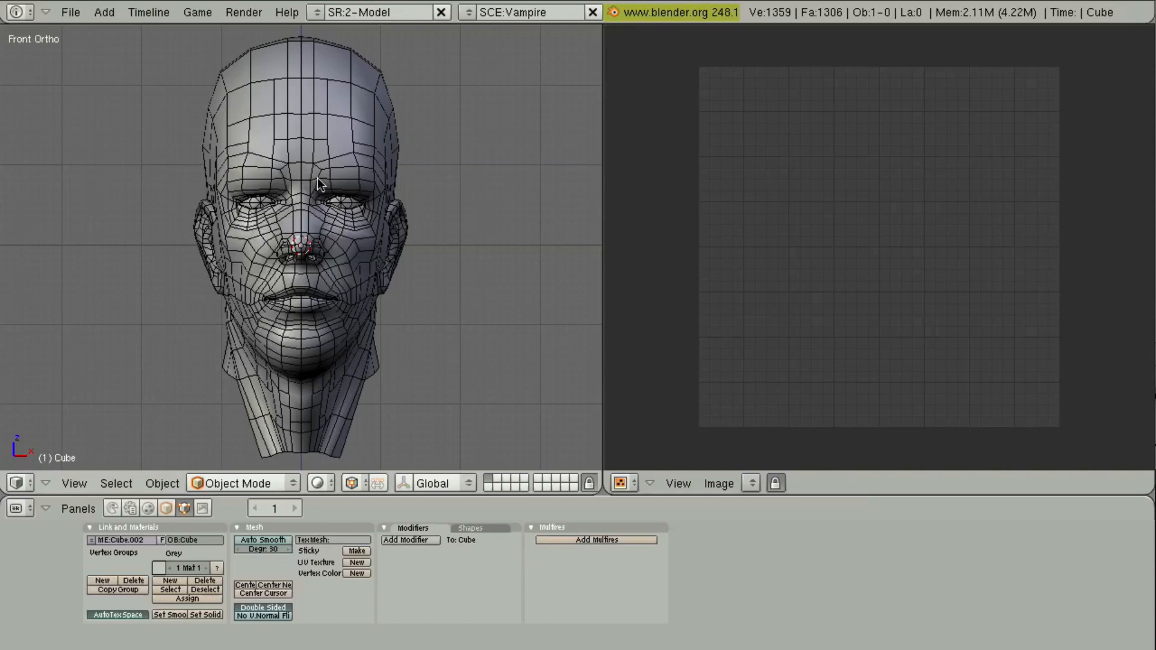
{"action": "mouse_move", "coordinate": [324, 171]}
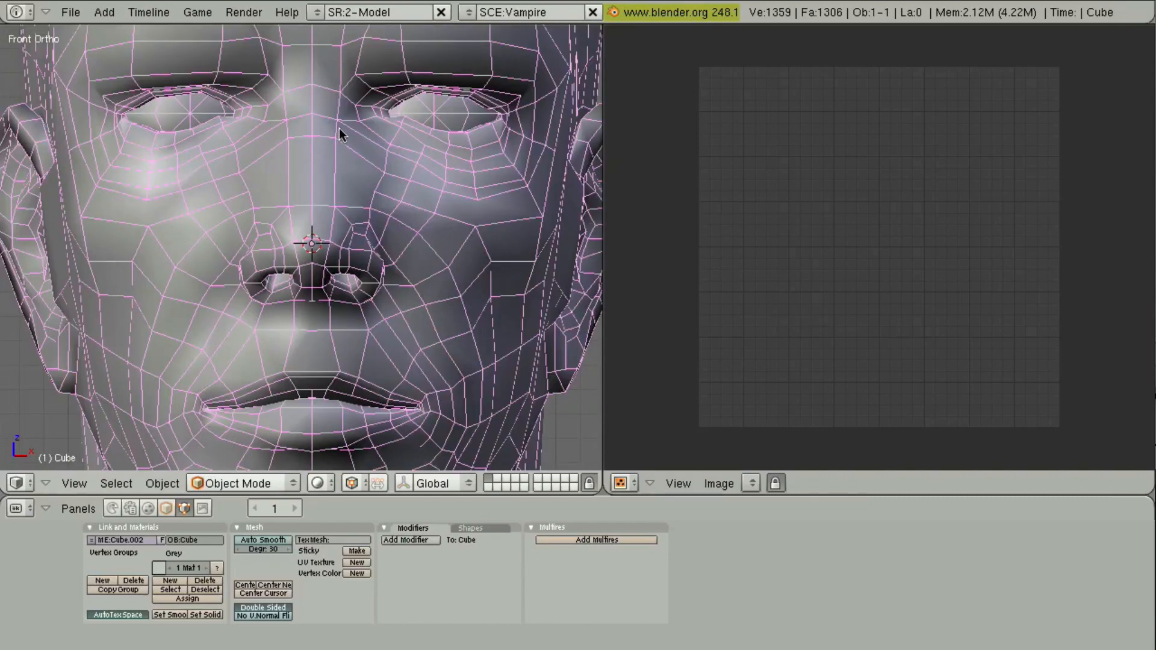
Step: Zoom the 3D view on the head mesh before entering Edit Mode
{"action": "scroll", "scroll_direction": "down", "scroll_amount": 3}
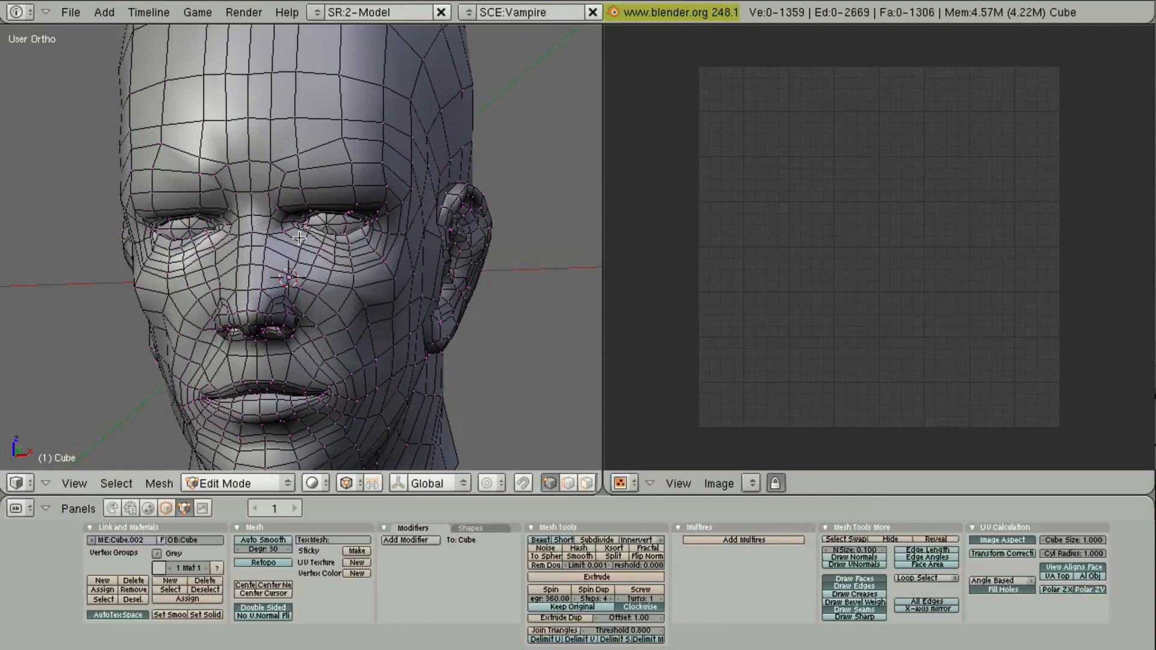
Step: Select the entire head mesh with A and bring up the editor type list for unwrapping
{"action": "key", "text": "a"}
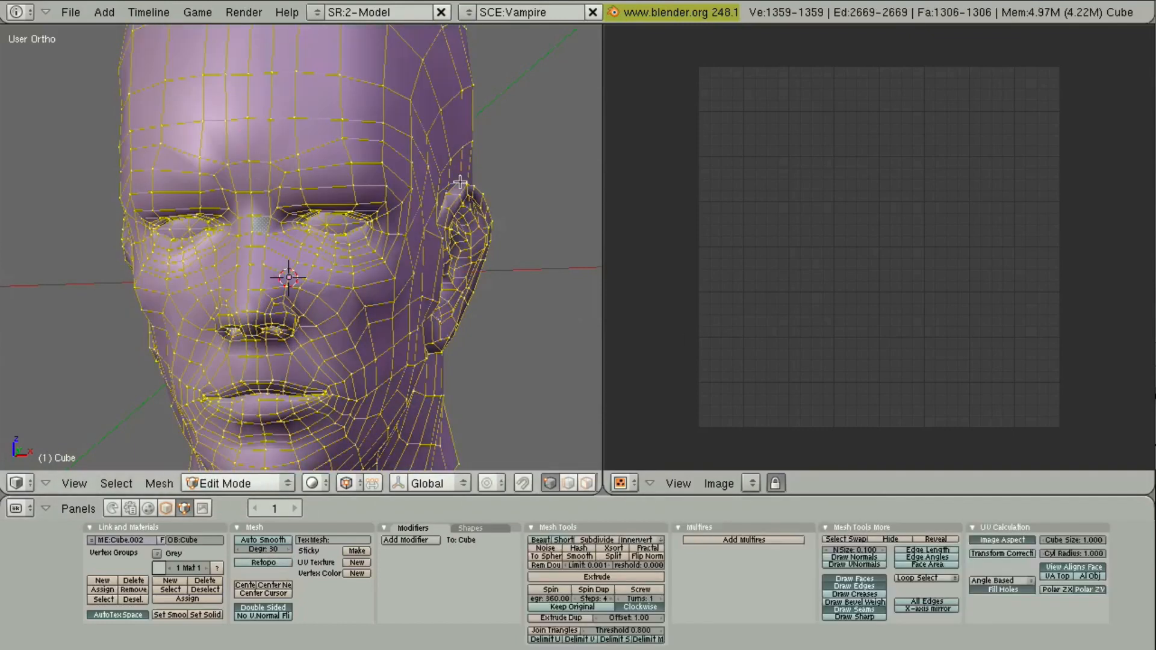
{"action": "mouse_move", "coordinate": [455, 182]}
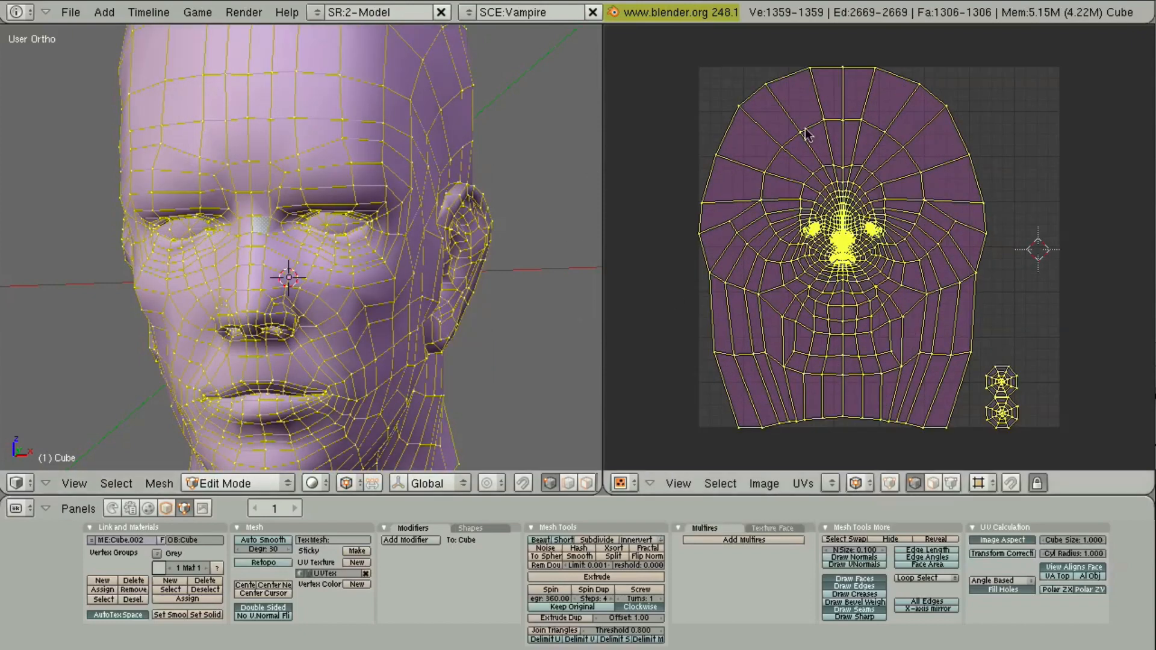
{"action": "left_click", "coordinate": [620, 483]}
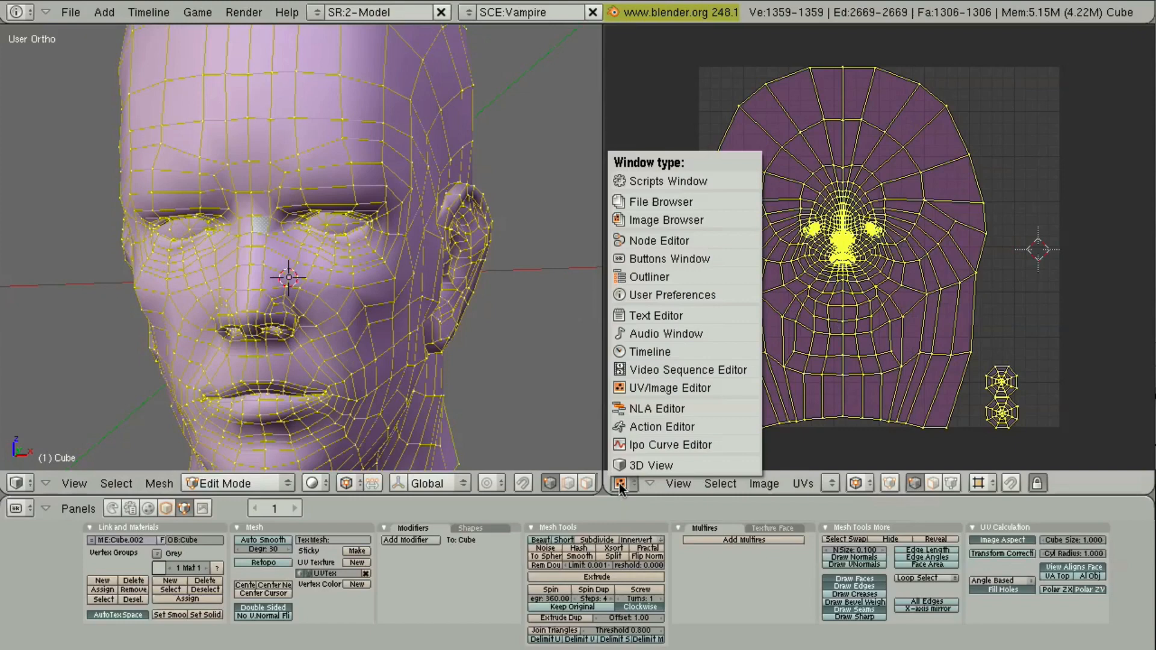
{"action": "mouse_move", "coordinate": [682, 369]}
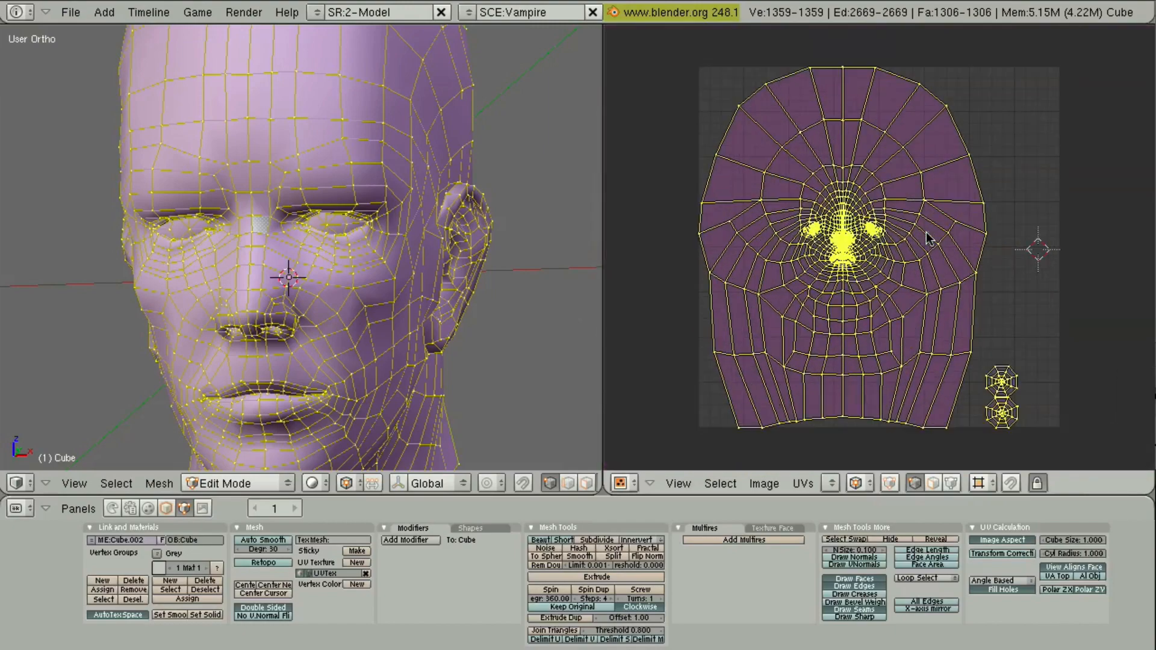
{"action": "mouse_move", "coordinate": [899, 253]}
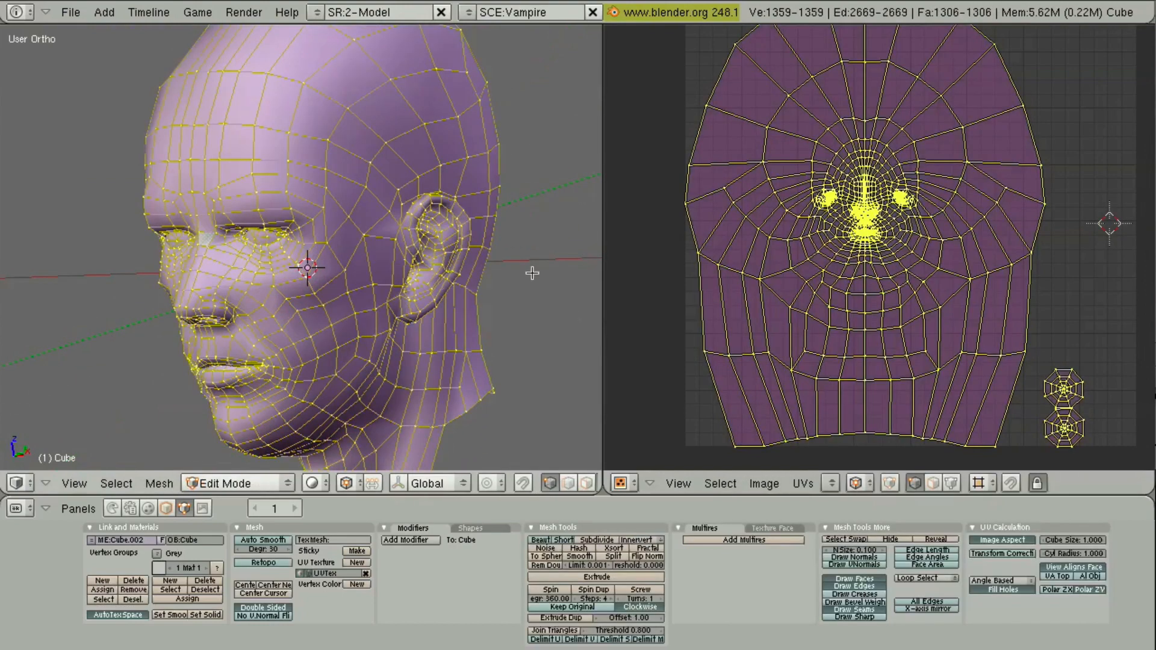
{"action": "mouse_move", "coordinate": [409, 337]}
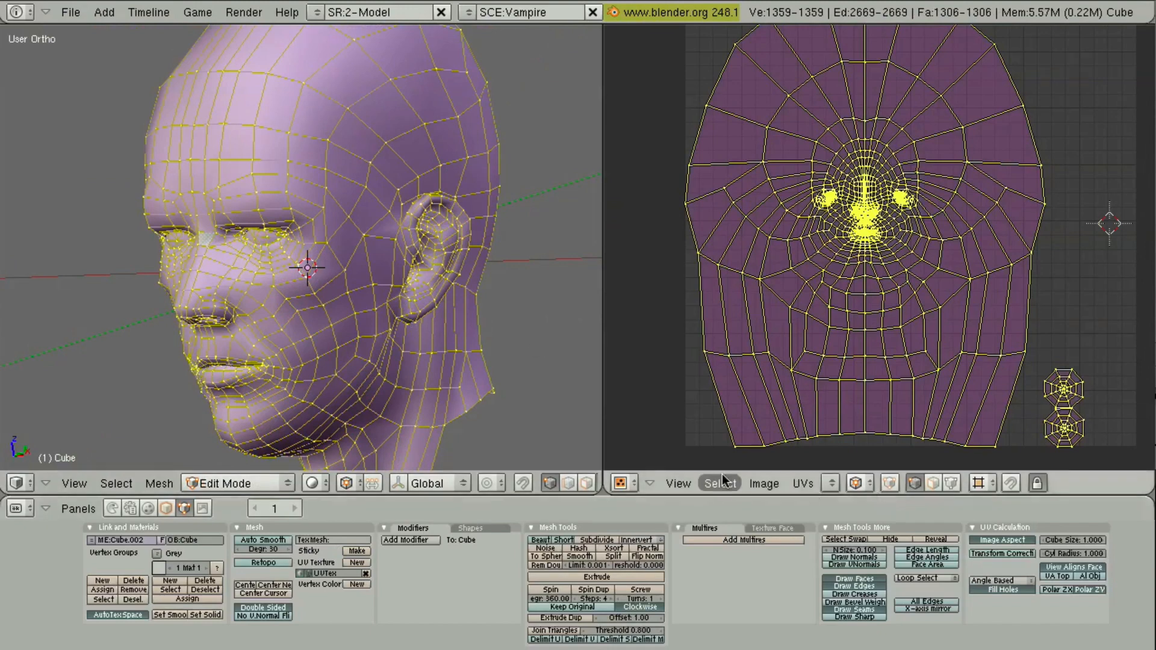
Step: Create a new UV test grid image and return to Object Mode to see it on the head
{"action": "left_click", "coordinate": [765, 483]}
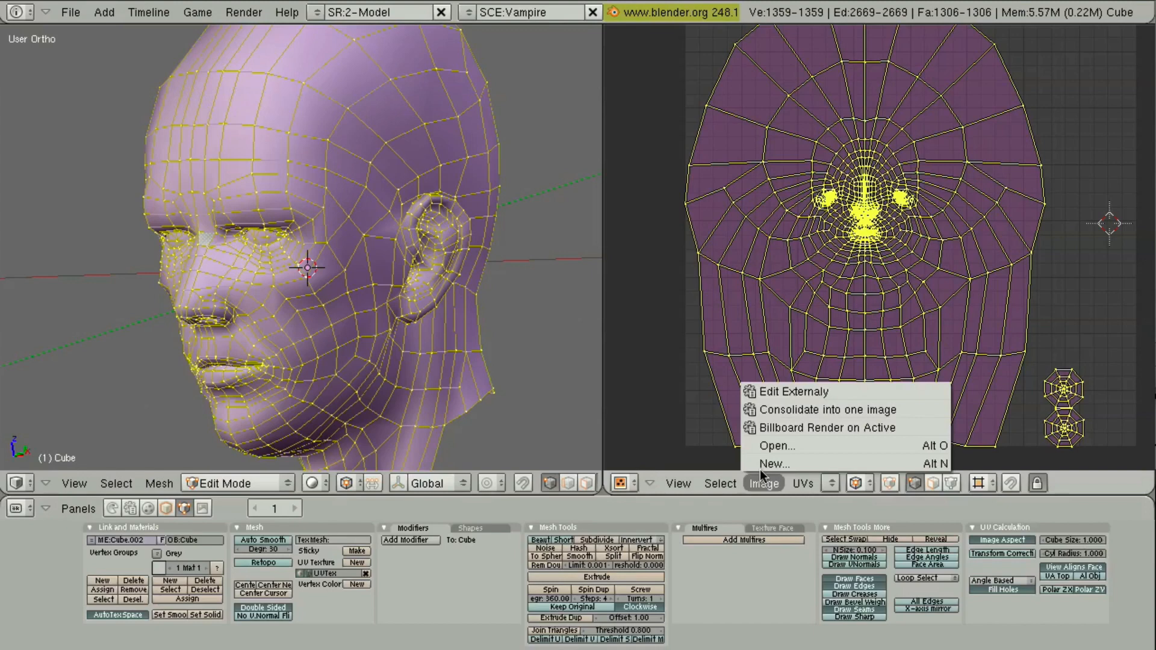
{"action": "left_click", "coordinate": [775, 464]}
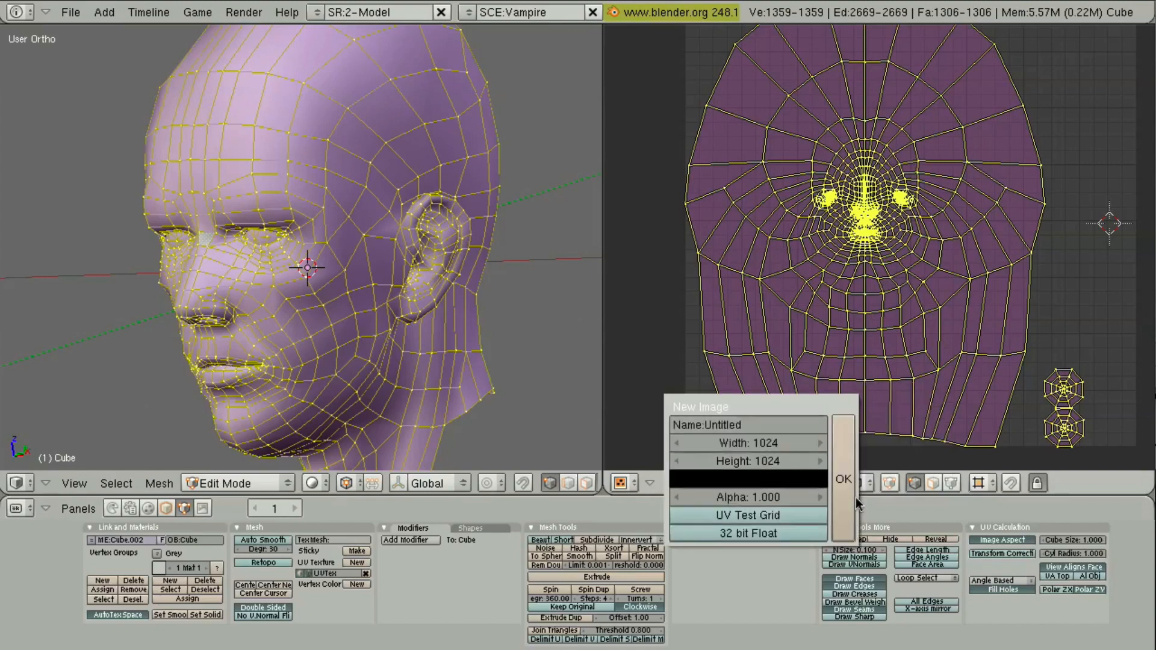
{"action": "mouse_move", "coordinate": [764, 481]}
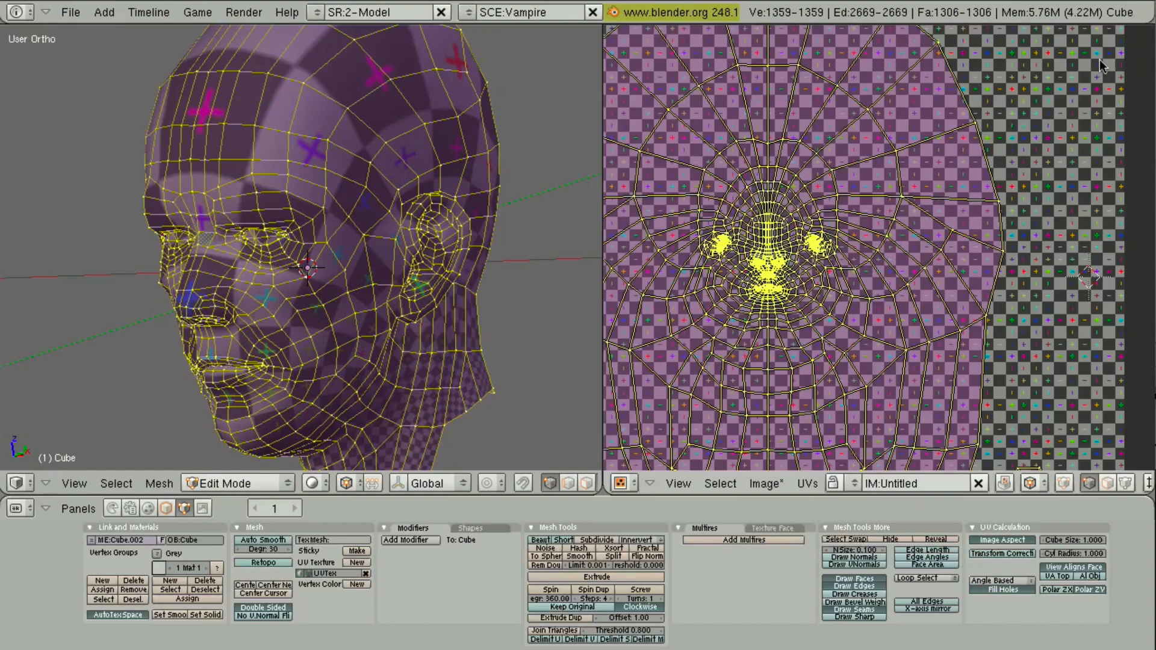
{"action": "mouse_move", "coordinate": [861, 202]}
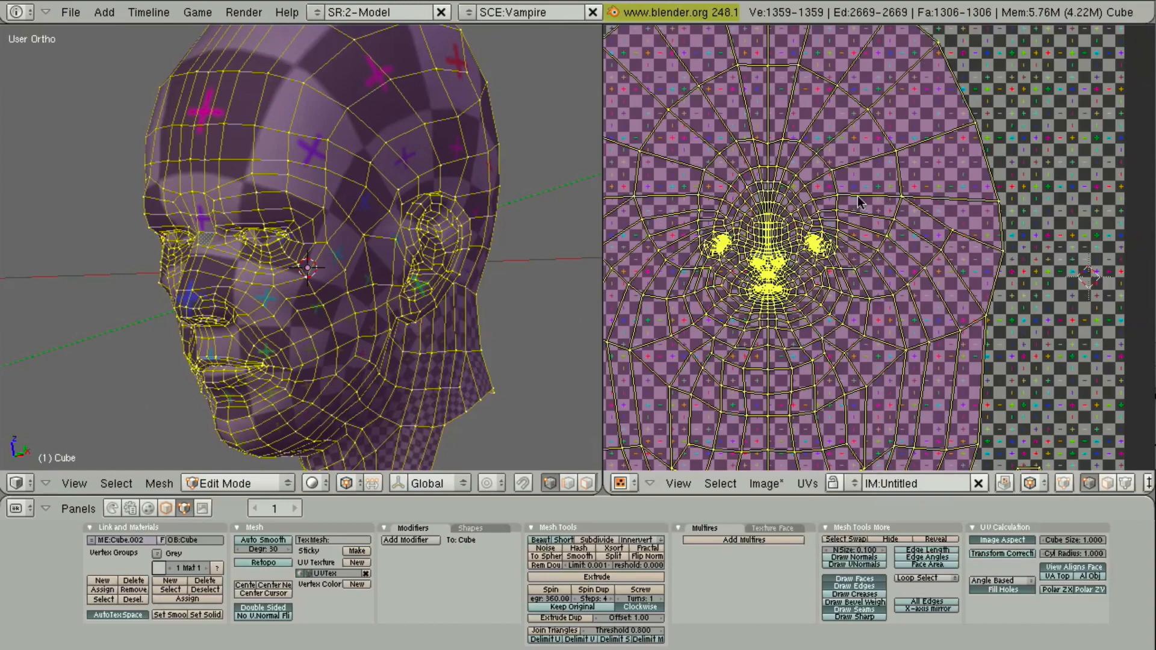
{"action": "key", "text": "Tab"}
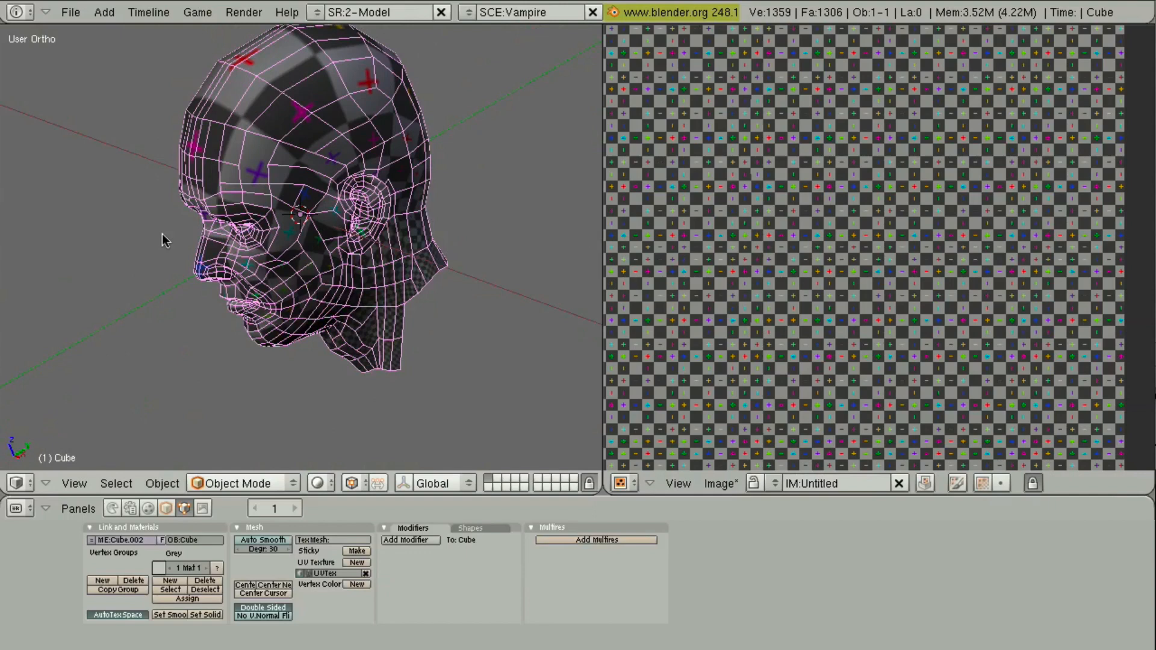
{"action": "mouse_move", "coordinate": [265, 166]}
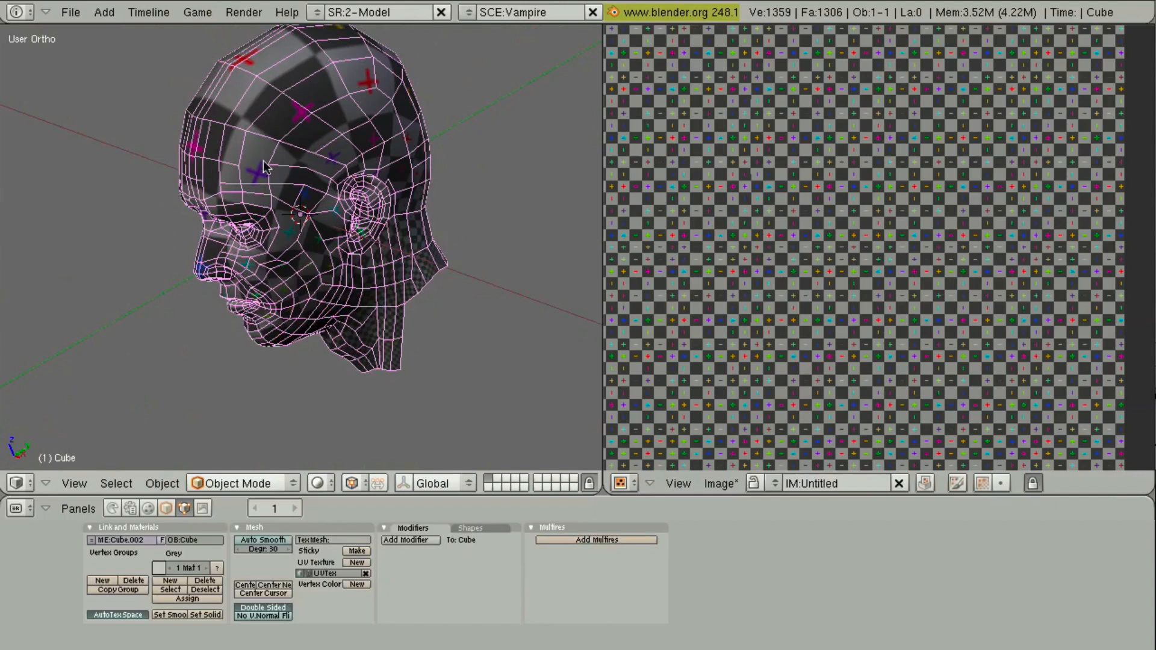
{"action": "mouse_move", "coordinate": [413, 88]}
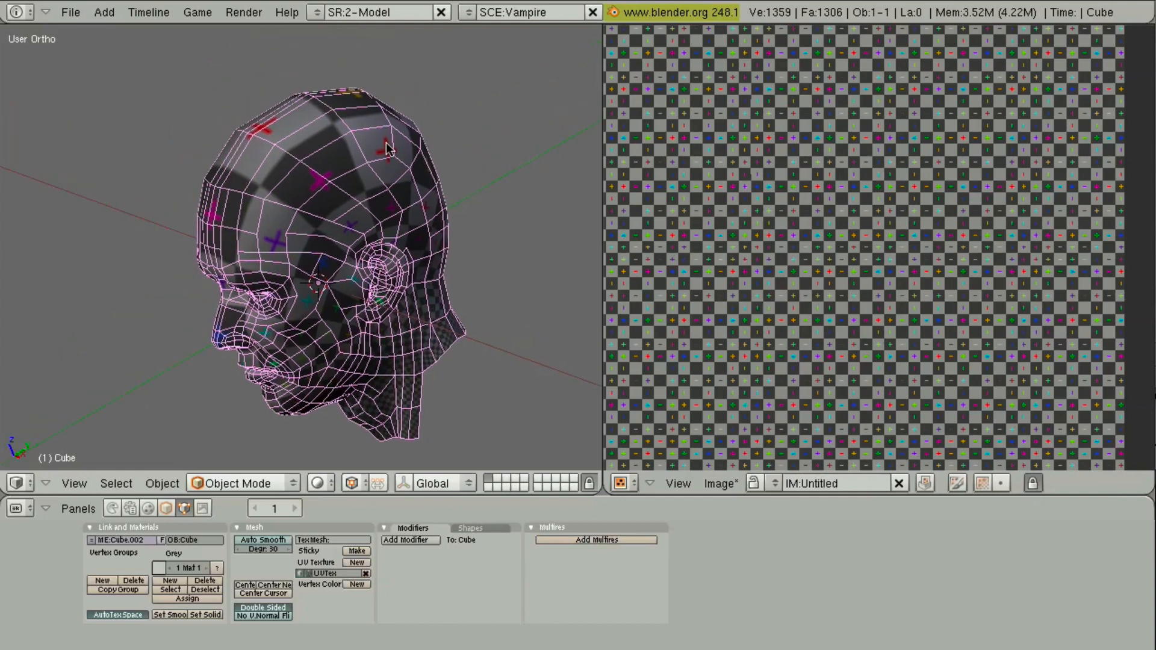
{"action": "mouse_move", "coordinate": [188, 157]}
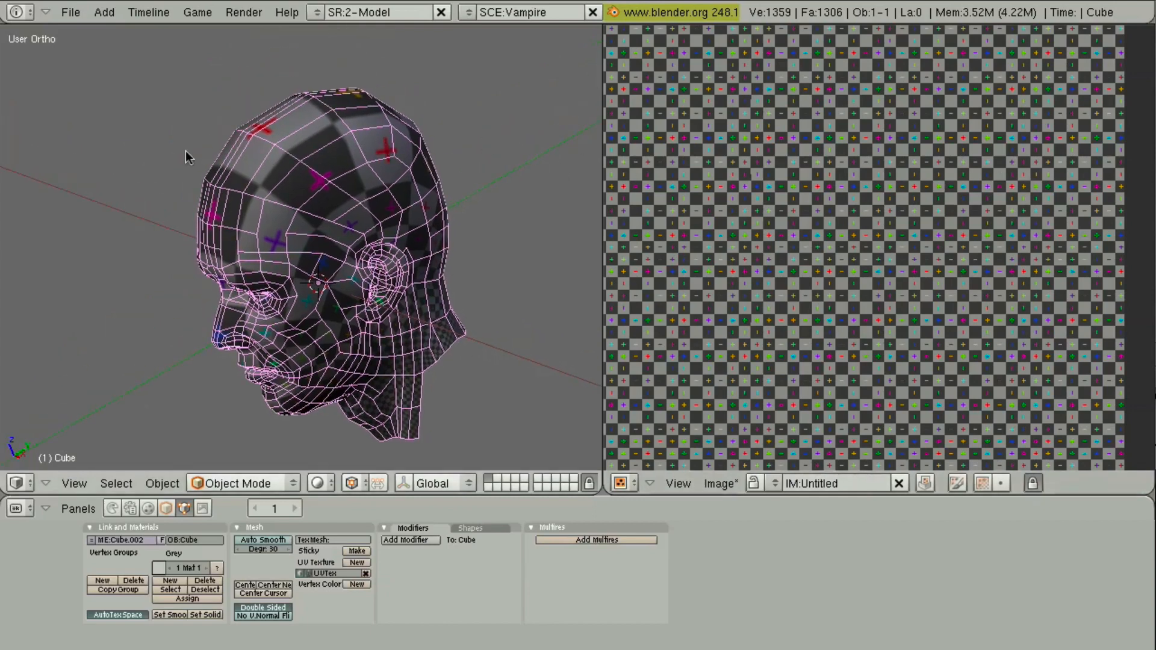
{"action": "mouse_move", "coordinate": [324, 153]}
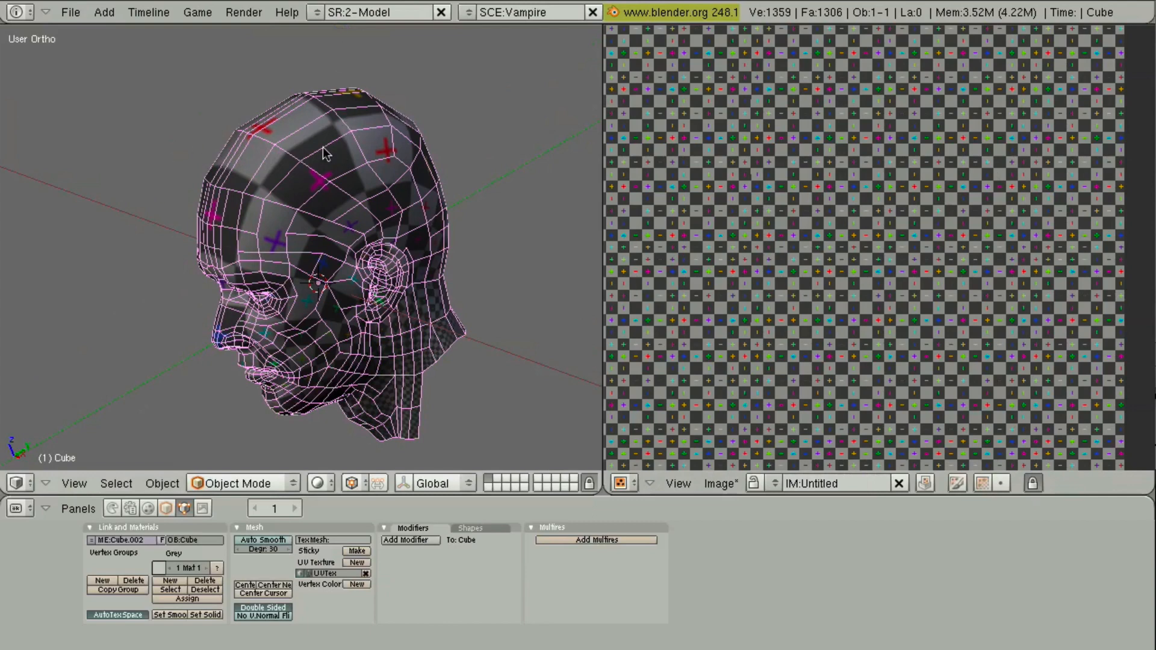
{"action": "mouse_move", "coordinate": [320, 161]}
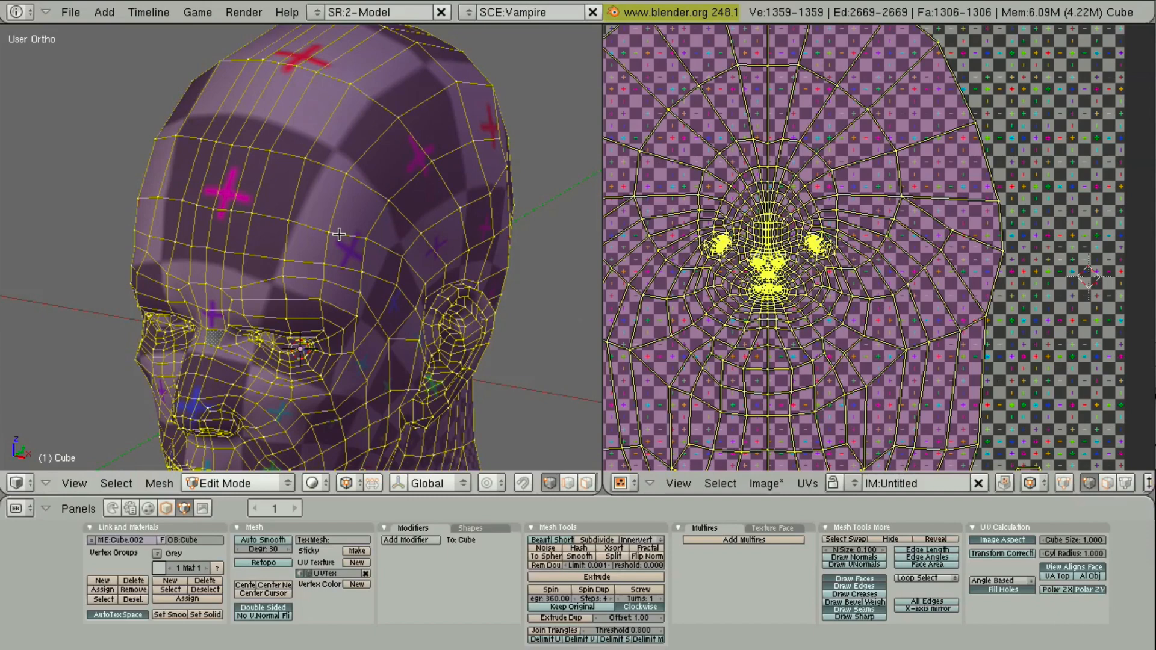
{"action": "mouse_move", "coordinate": [238, 100]}
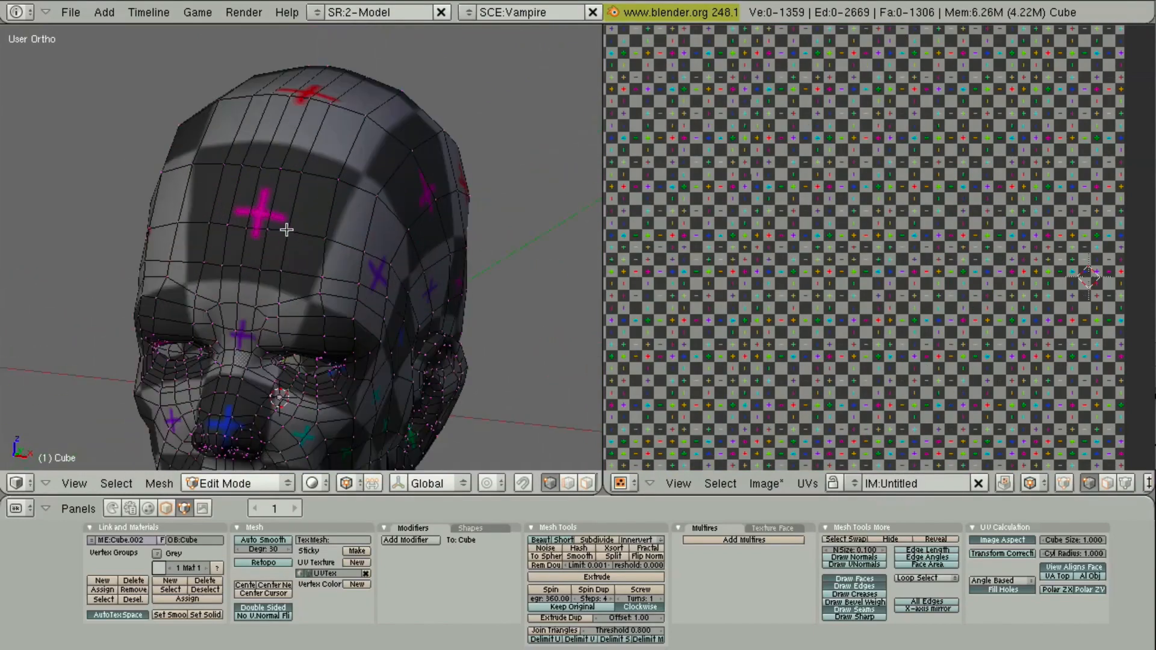
{"action": "mouse_move", "coordinate": [236, 255]}
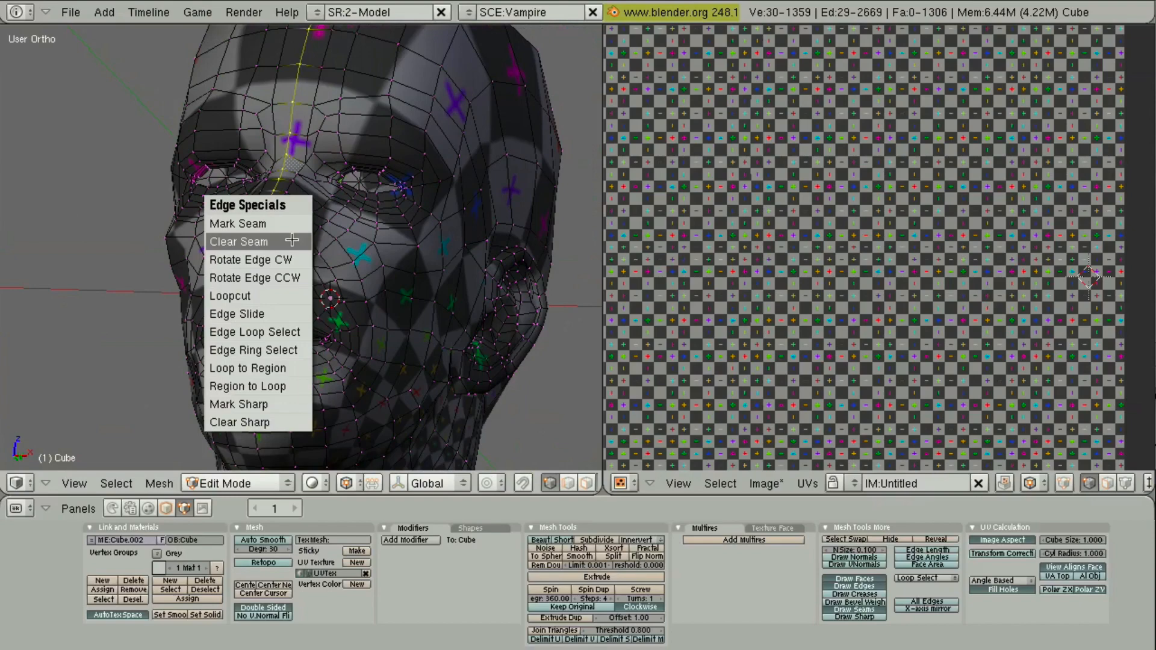
Step: Clear the seam from the selected centre-face edges and select all the head geometry again
{"action": "left_click", "coordinate": [238, 241]}
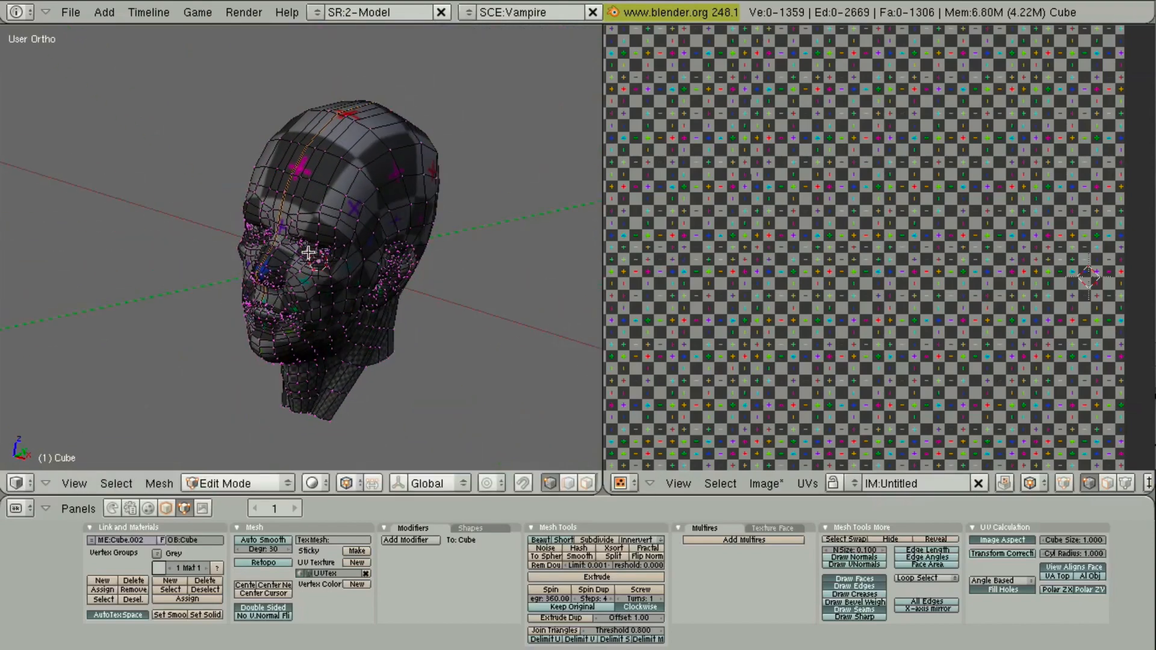
{"action": "scroll", "scroll_direction": "up", "scroll_amount": 3}
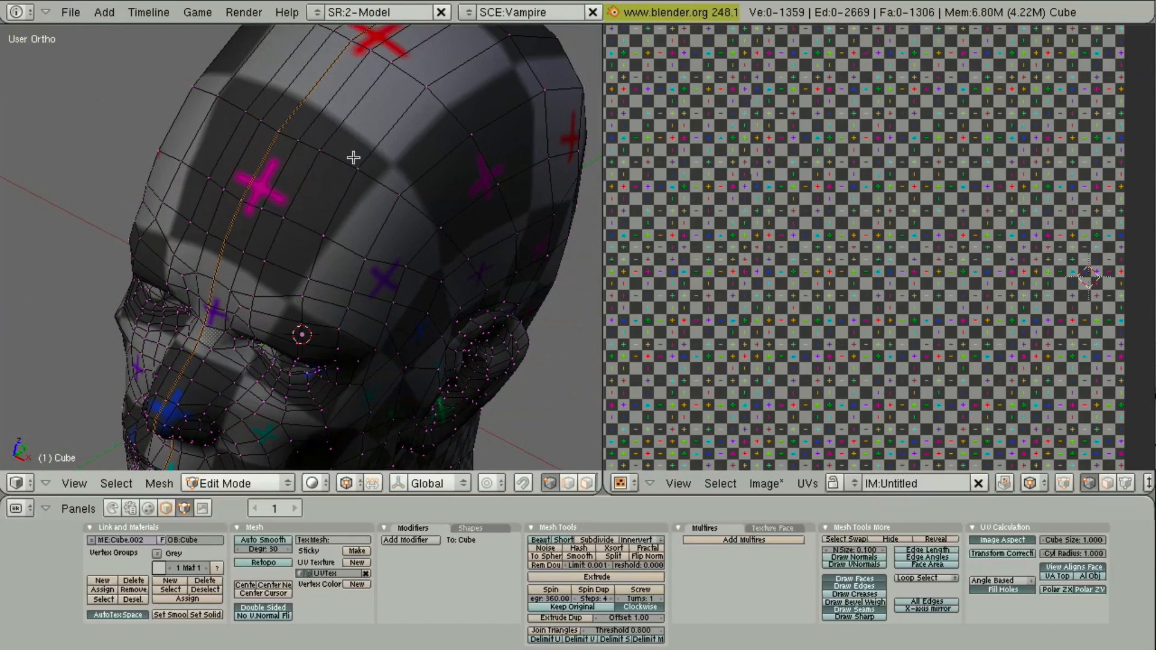
{"action": "key", "text": "a"}
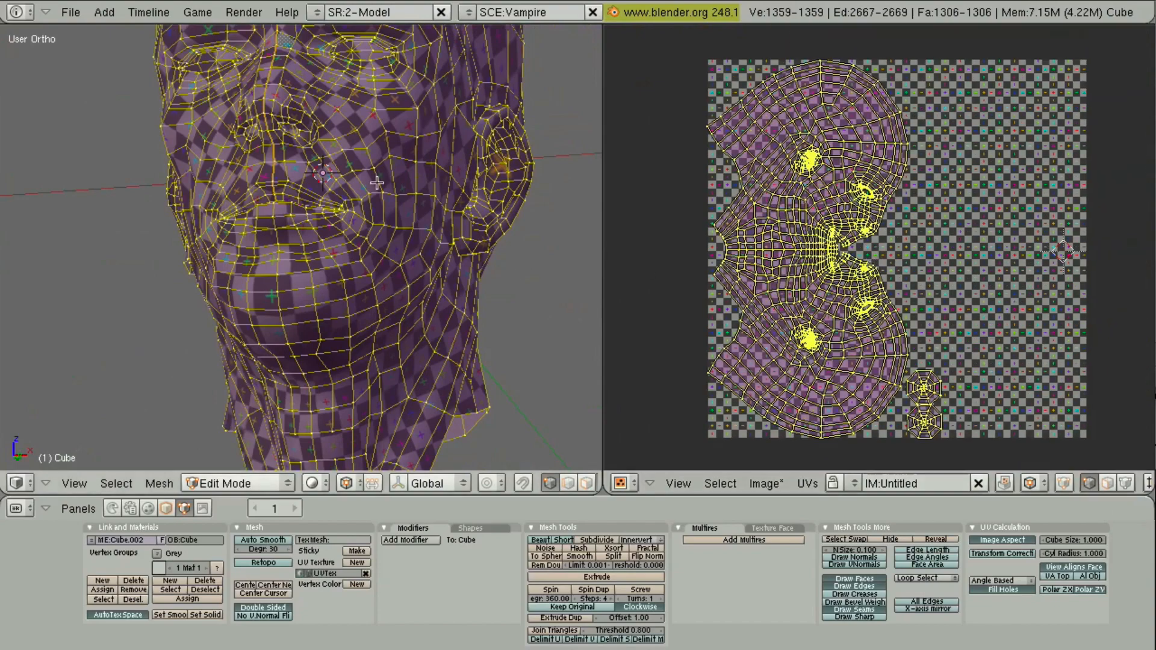
Step: View the checker texture on the re-unwrapped head in Object Mode, then resume editing the mesh
{"action": "key", "text": "Tab"}
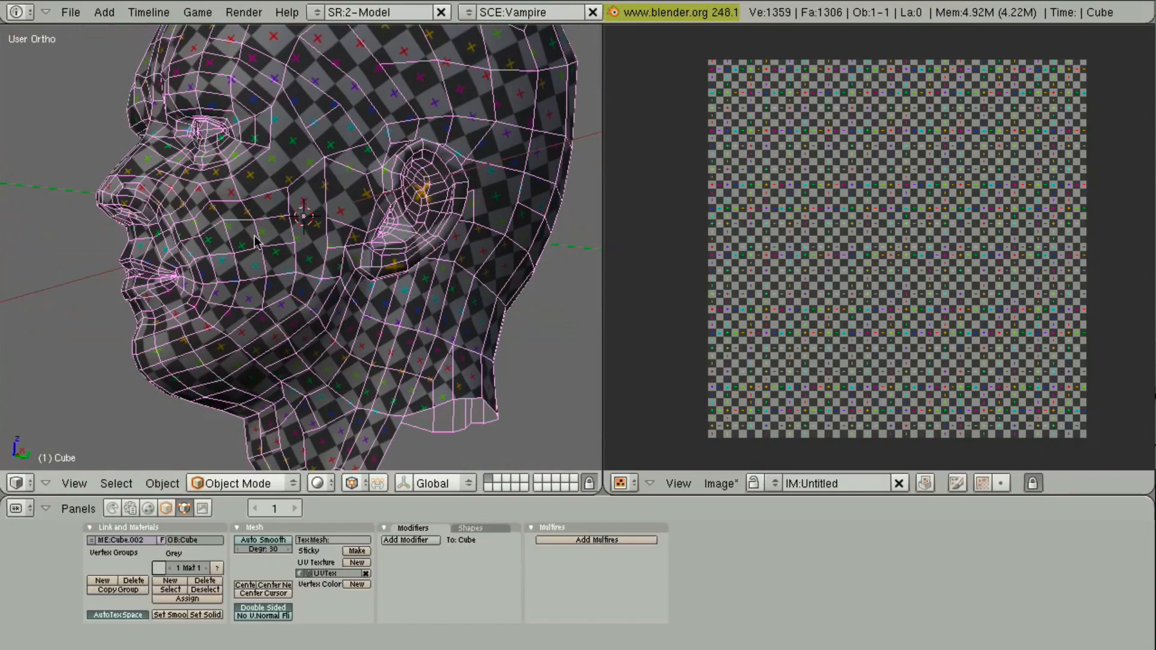
{"action": "mouse_move", "coordinate": [371, 183]}
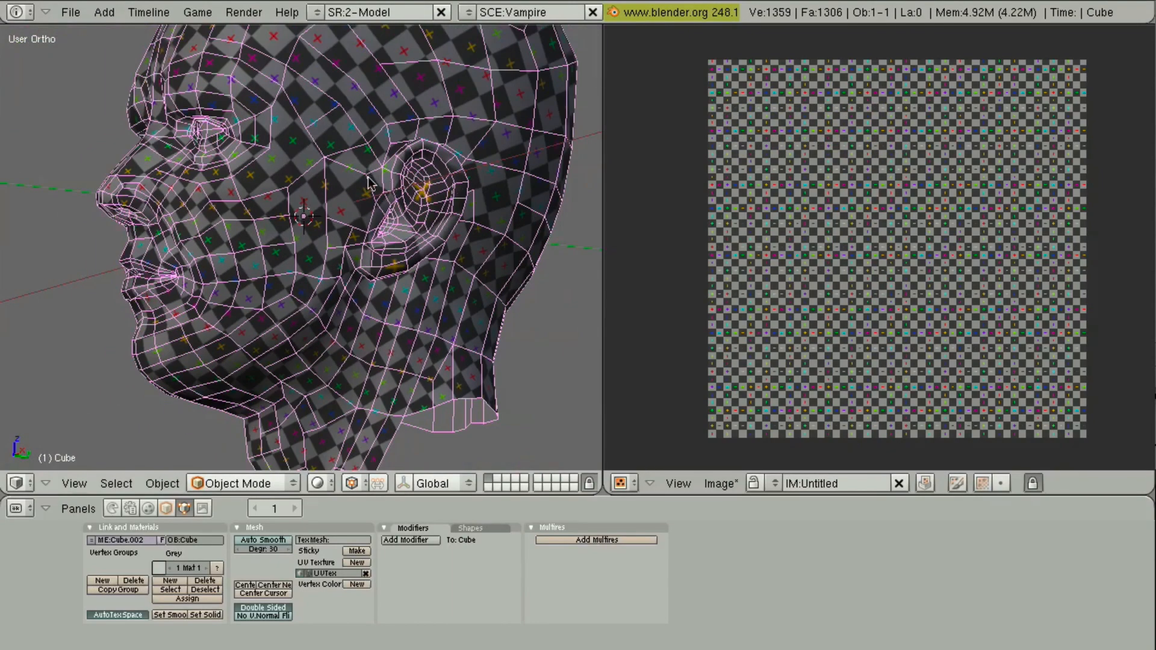
{"action": "key", "text": "Tab"}
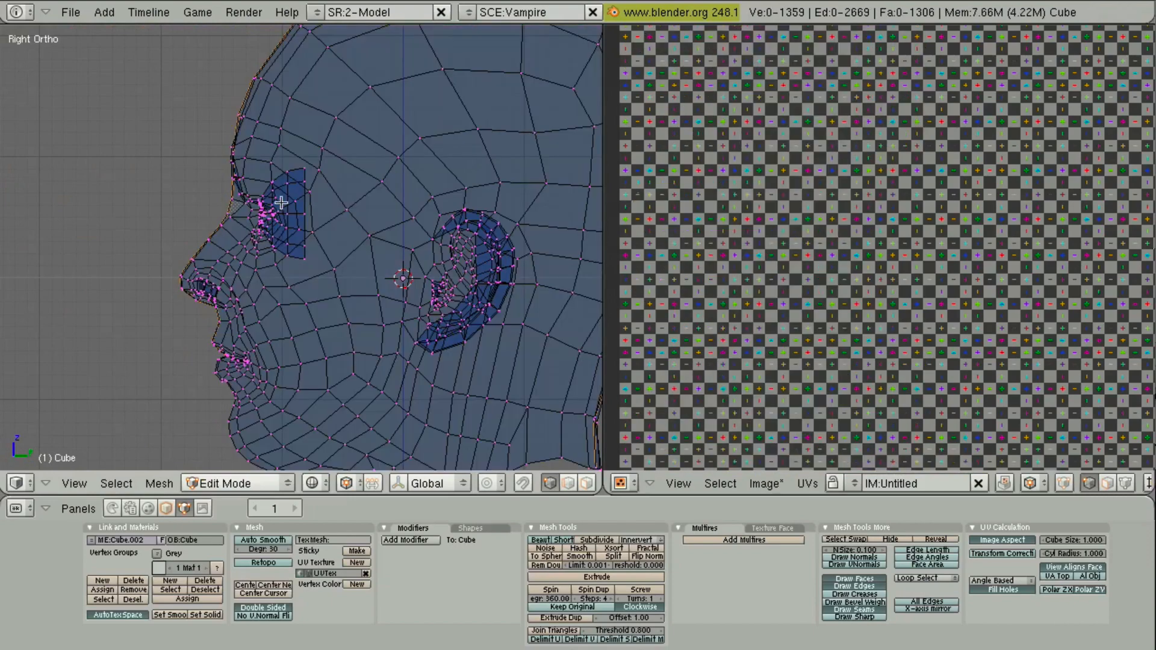
Step: Clear the seams on the selected edges in the front face region
{"action": "scroll", "scroll_direction": "down", "scroll_amount": 3}
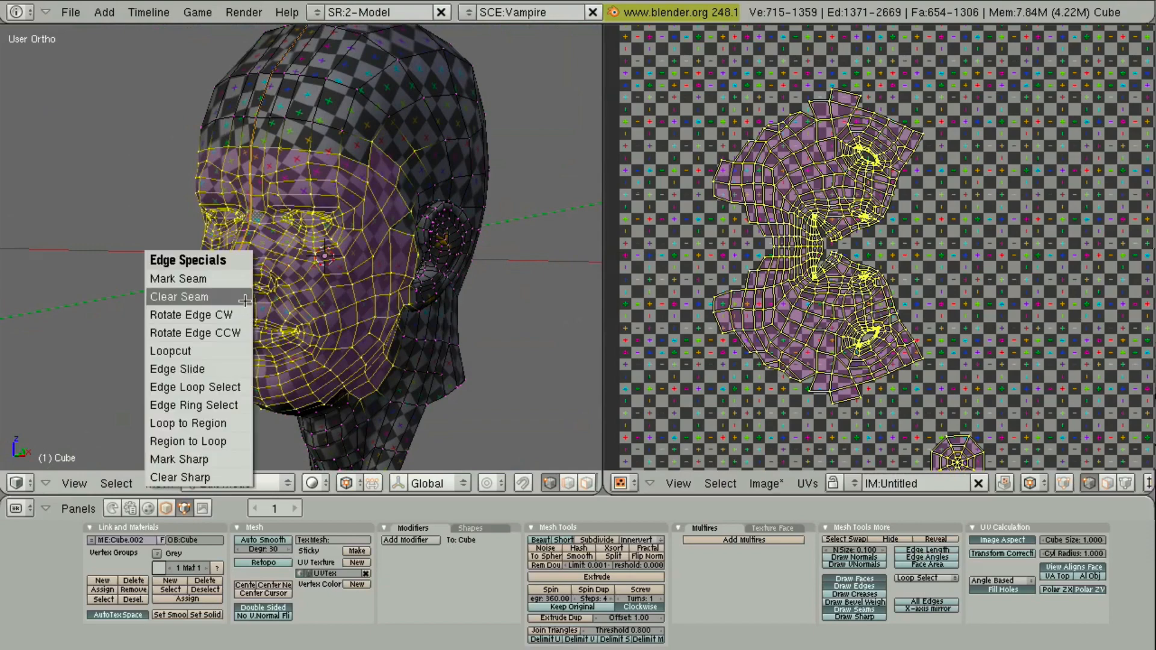
{"action": "left_click", "coordinate": [178, 296]}
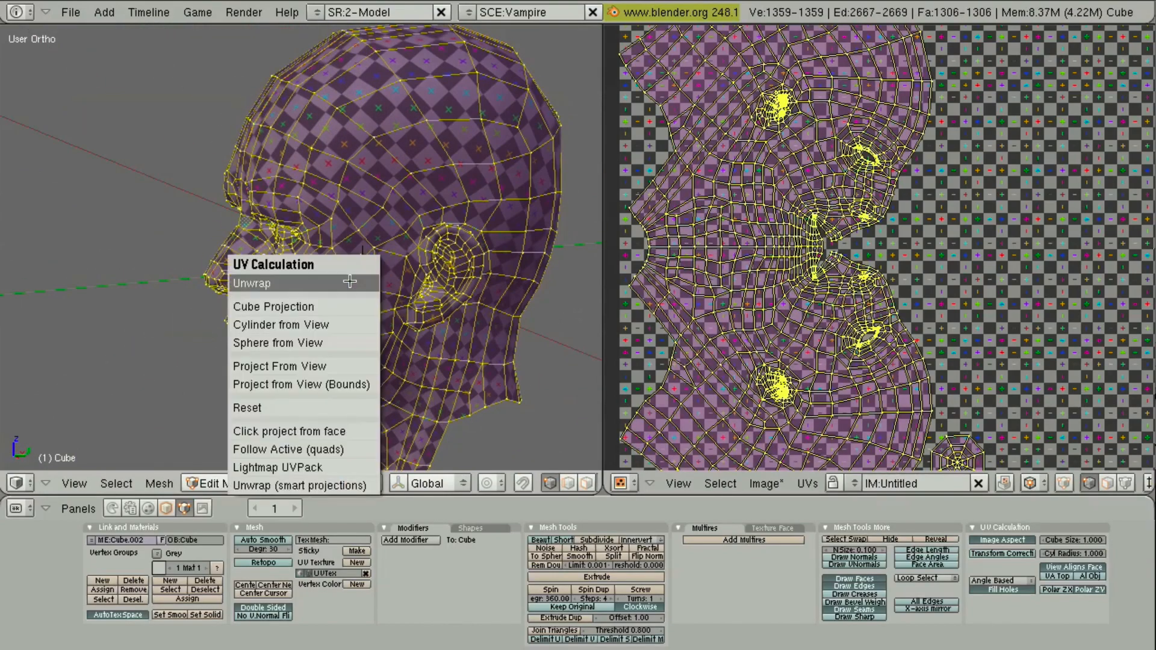
Step: Unwrap the head with the updated seams and return to Edit Mode to review the UVs
{"action": "left_click", "coordinate": [252, 282]}
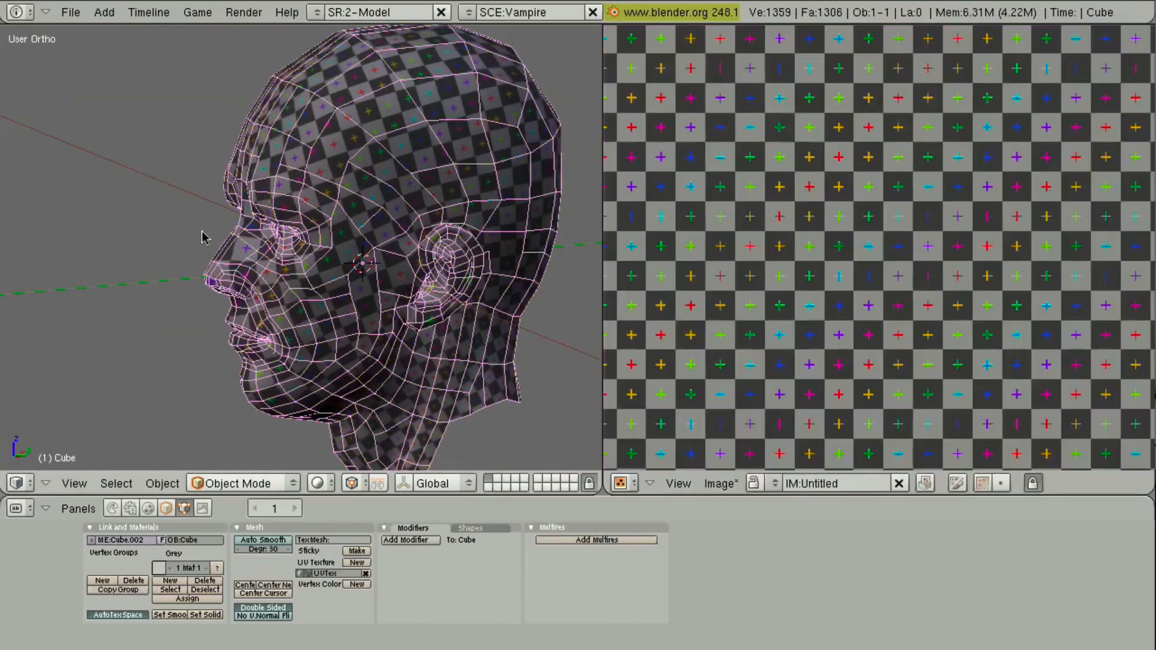
{"action": "key", "text": "Tab"}
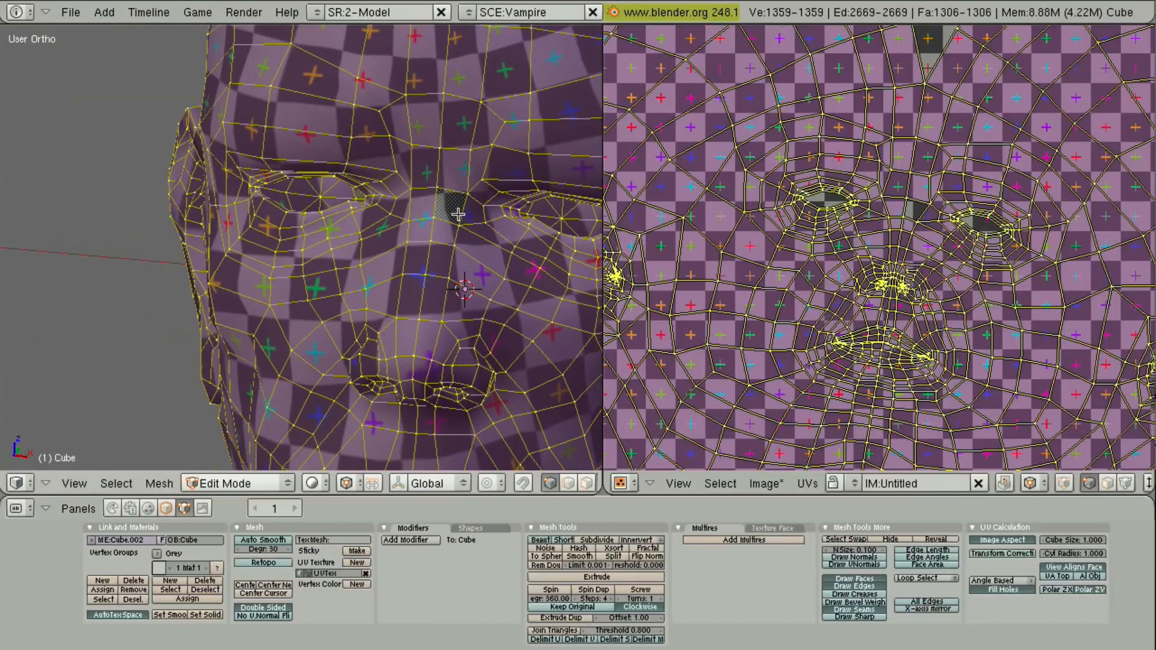
{"action": "scroll", "scroll_direction": "down", "scroll_amount": 3}
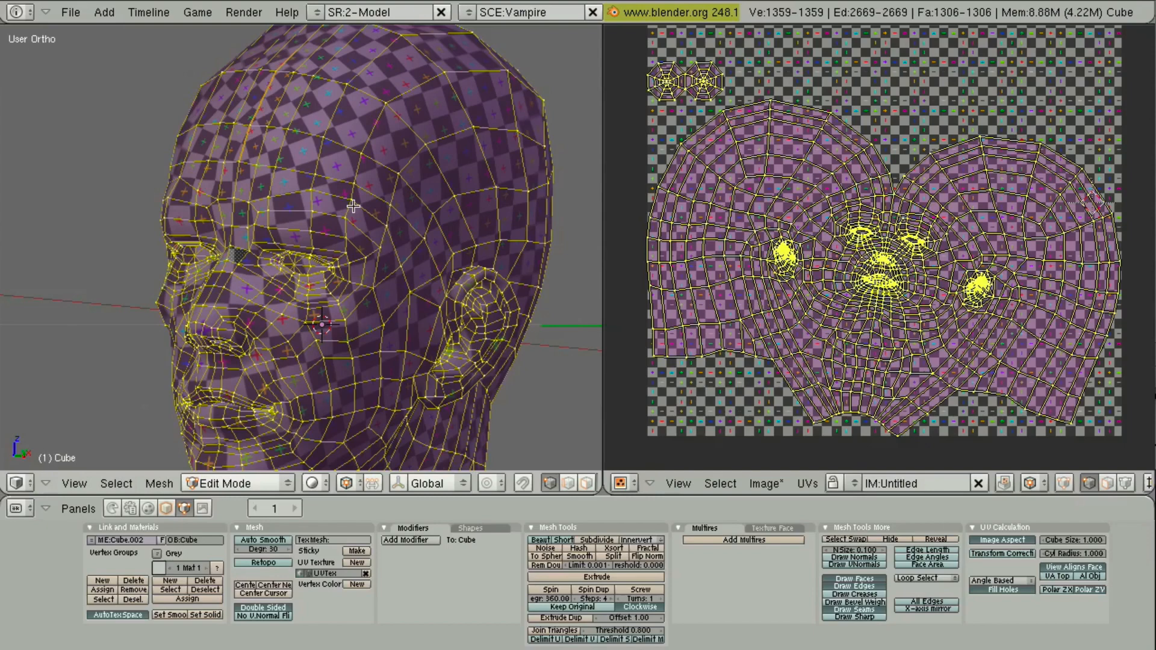
{"action": "mouse_move", "coordinate": [360, 178]}
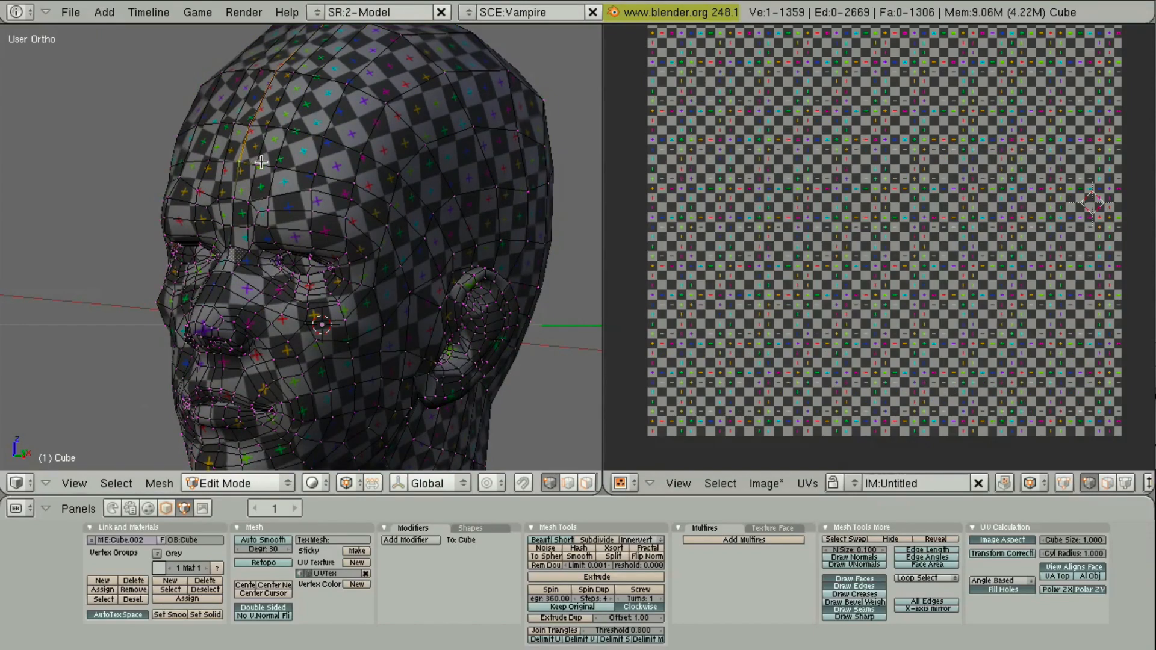
Step: Select the edge loop across the forehead and mark it as a seam
{"action": "left_click", "coordinate": [278, 157]}
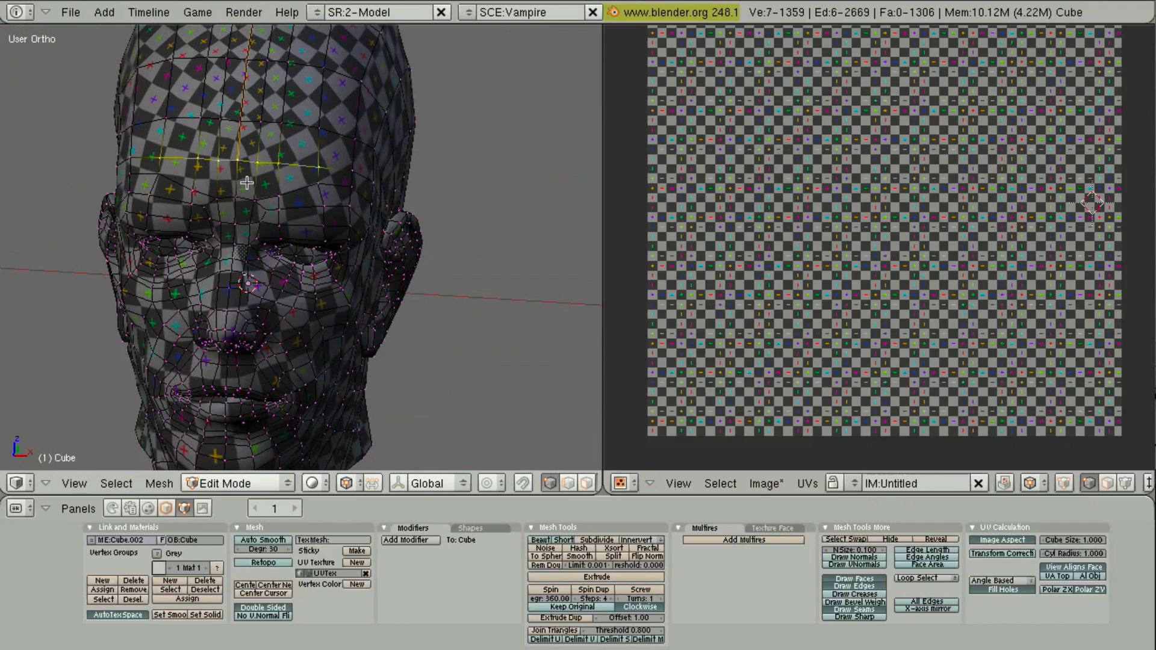
{"action": "left_click", "coordinate": [246, 183]}
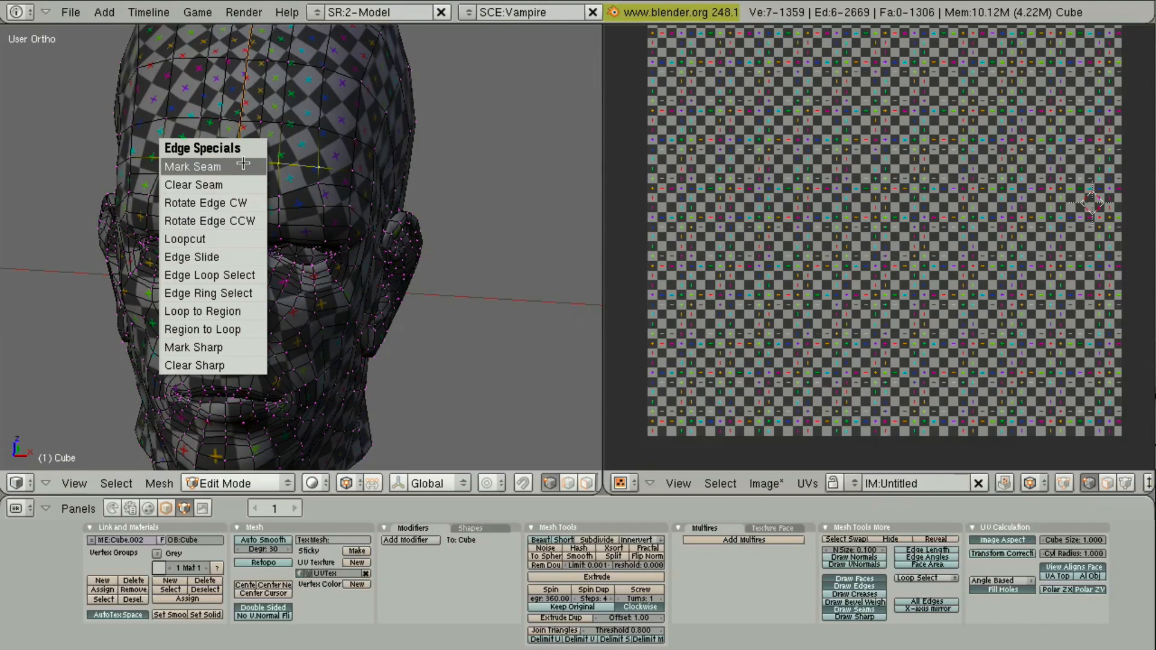
{"action": "left_click", "coordinate": [193, 166]}
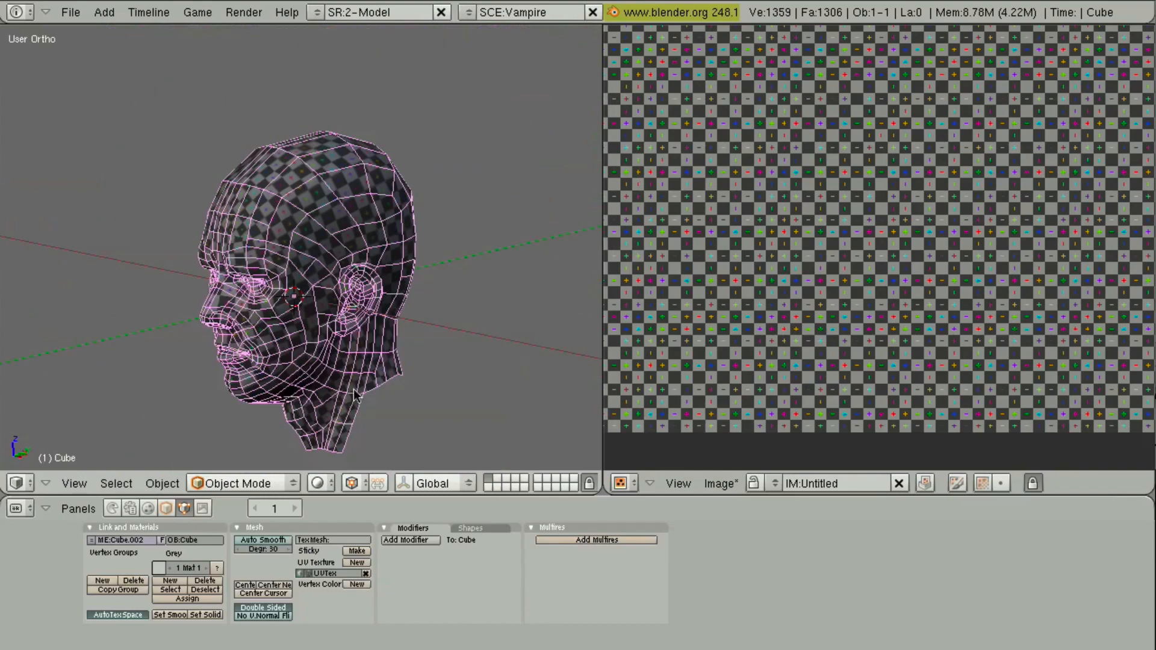
{"action": "mouse_move", "coordinate": [311, 159]}
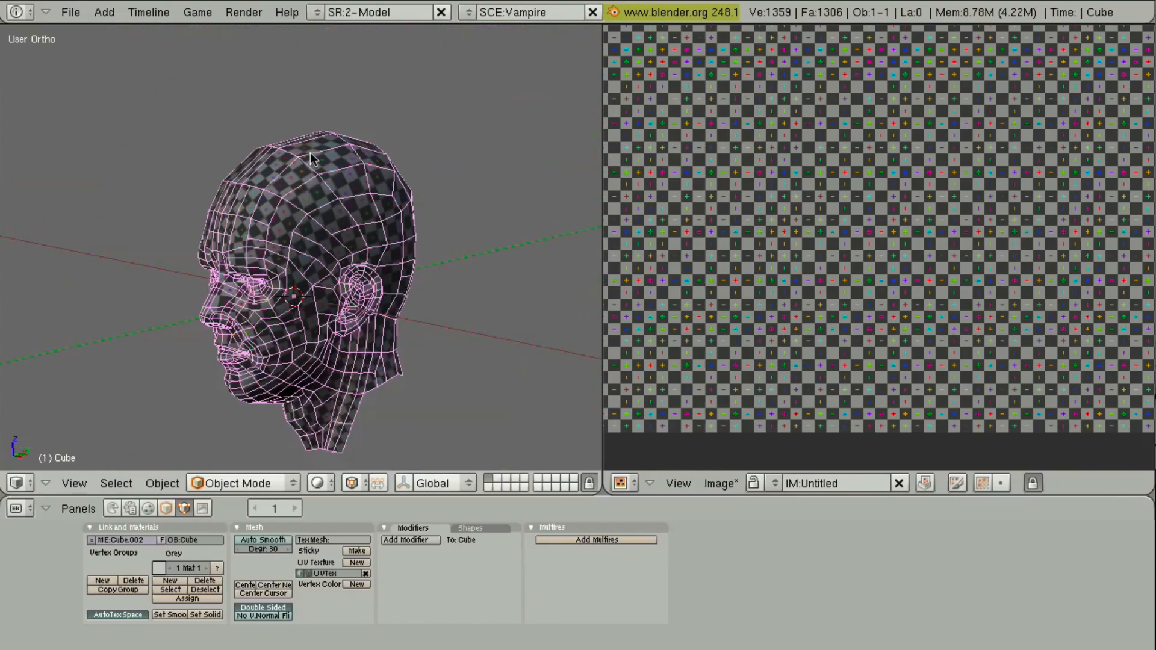
{"action": "left_click_drag", "start_coordinate": [310, 159], "coordinate": [333, 243]}
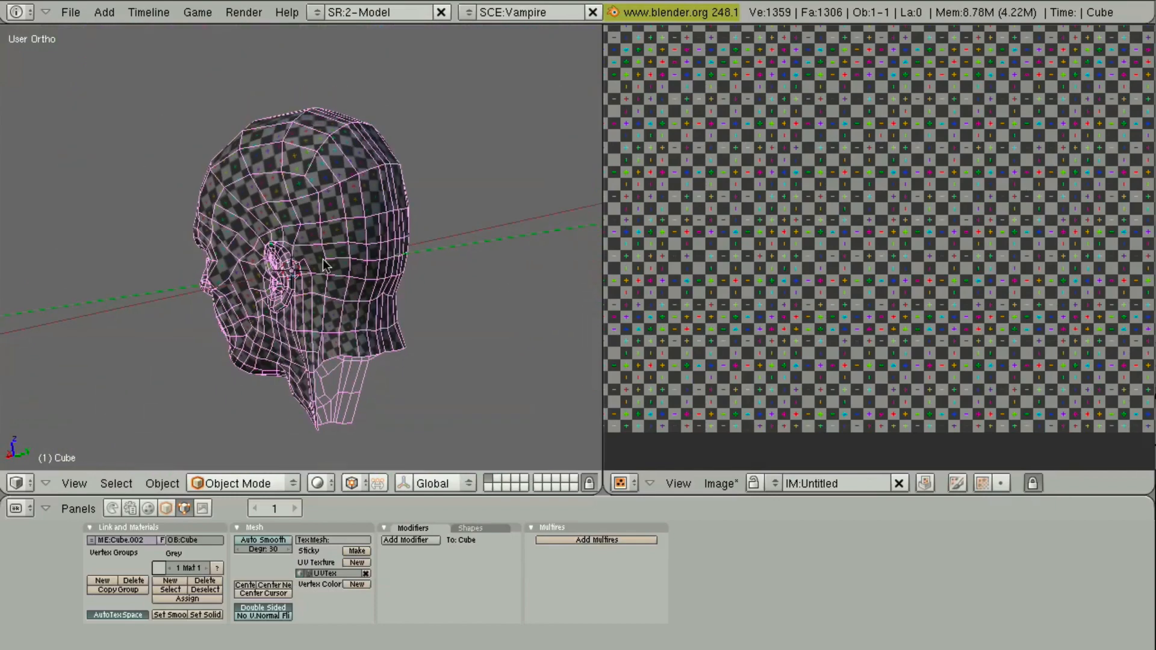
{"action": "key", "text": "Tab"}
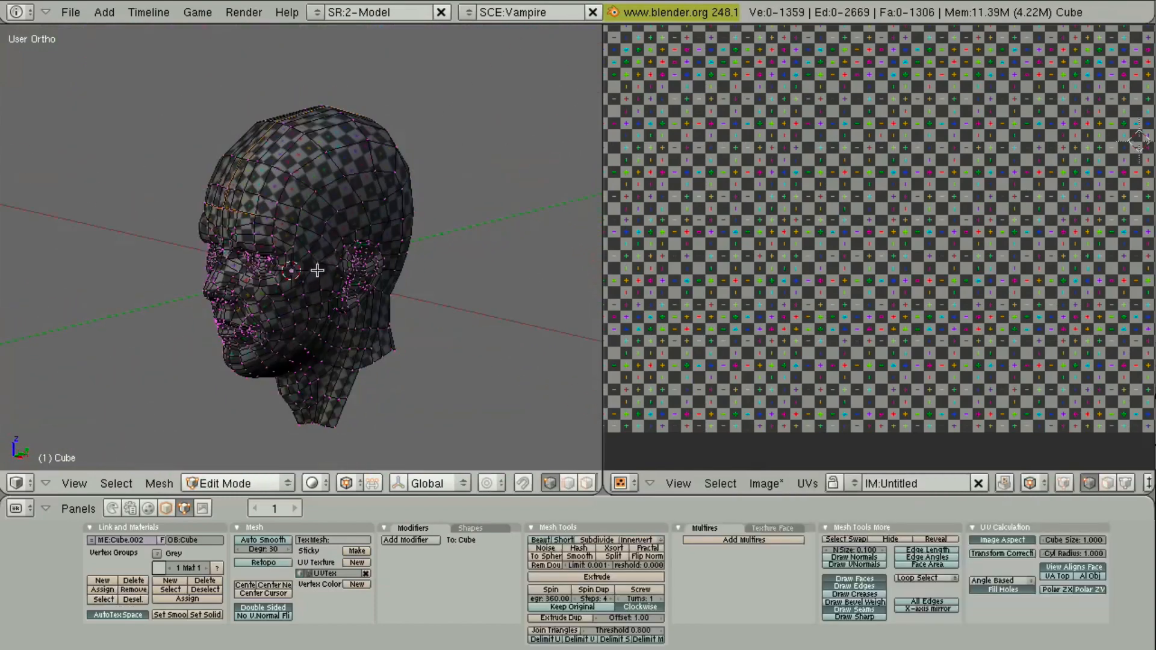
{"action": "key", "text": "a"}
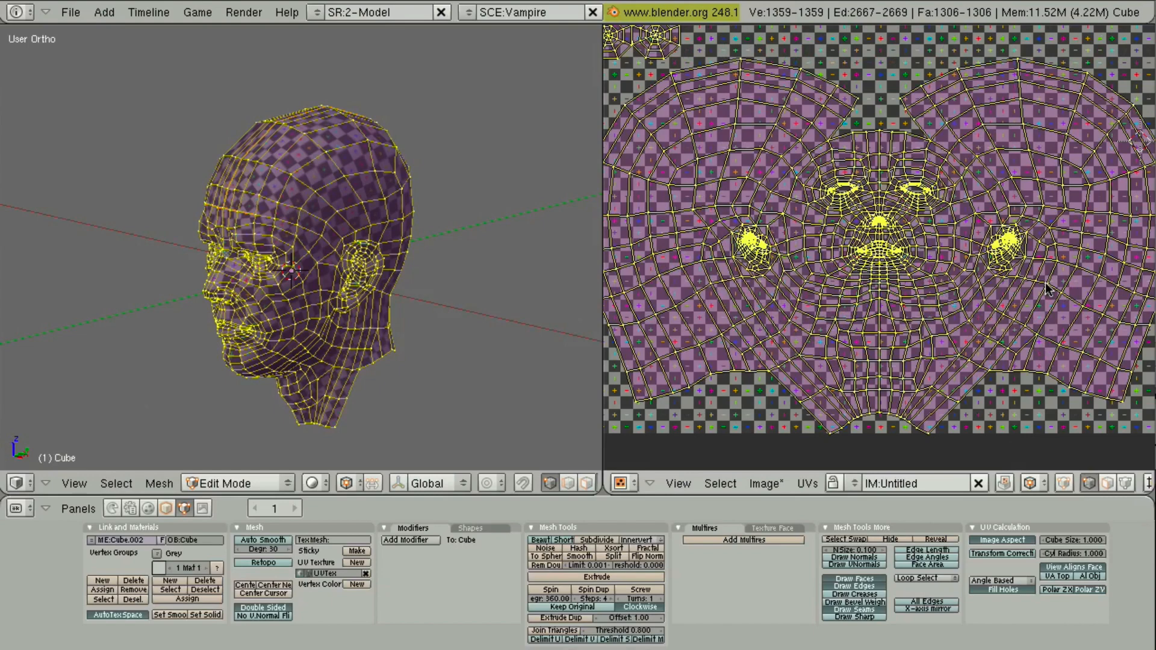
{"action": "mouse_move", "coordinate": [1041, 286]}
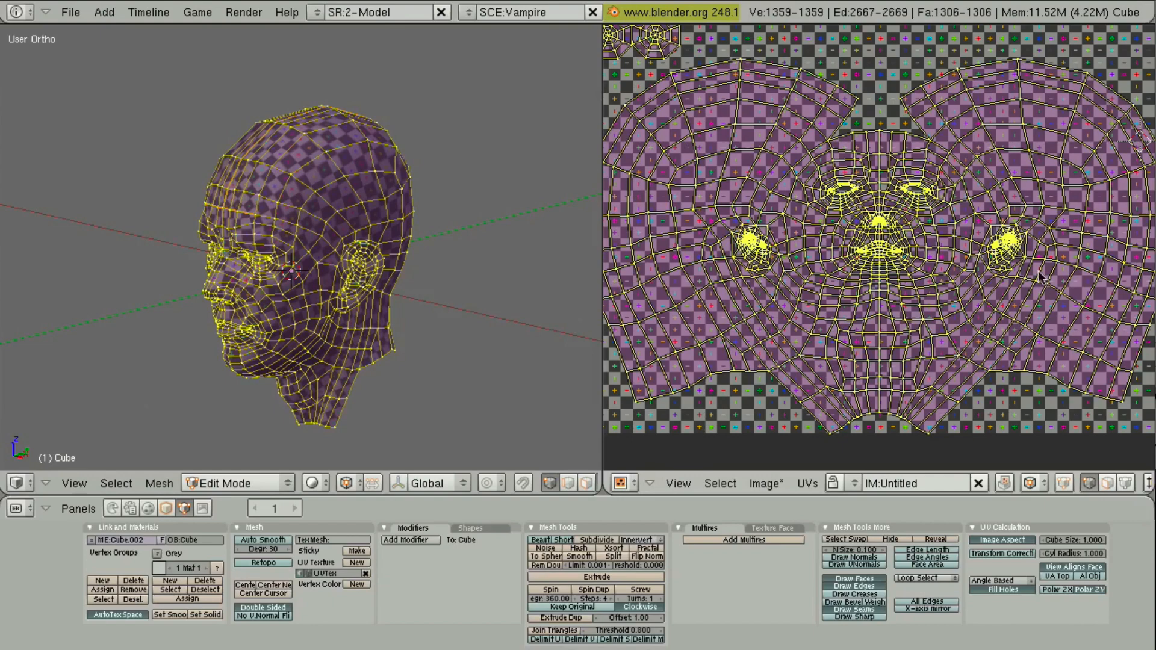
{"action": "mouse_move", "coordinate": [414, 281]}
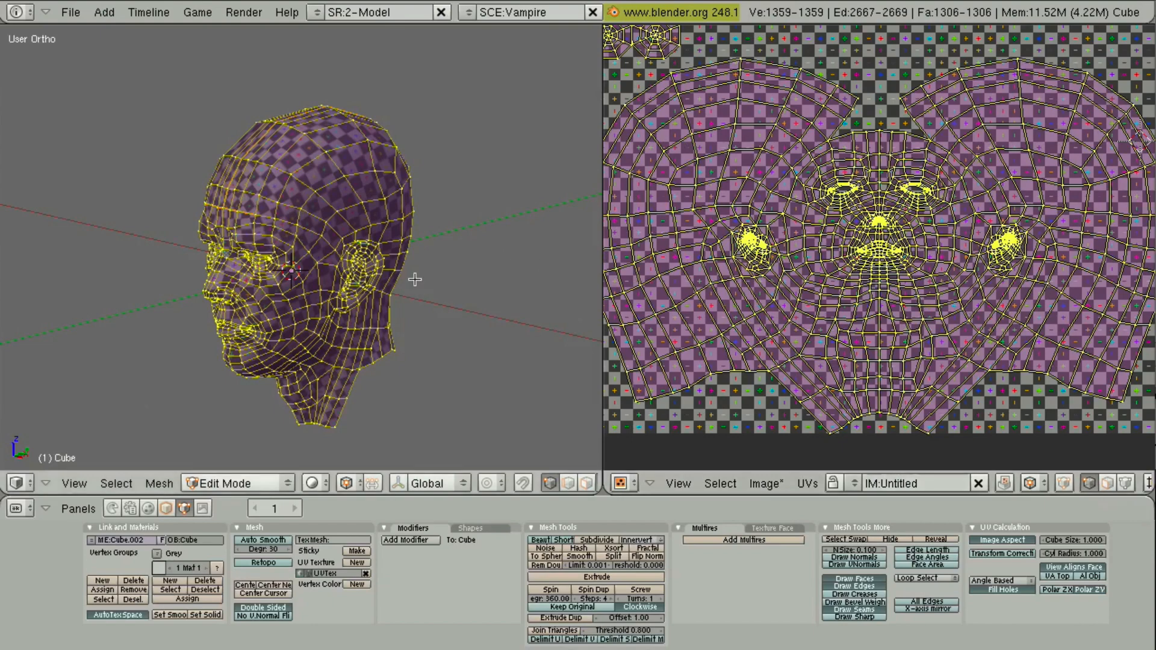
{"action": "mouse_move", "coordinate": [361, 287]}
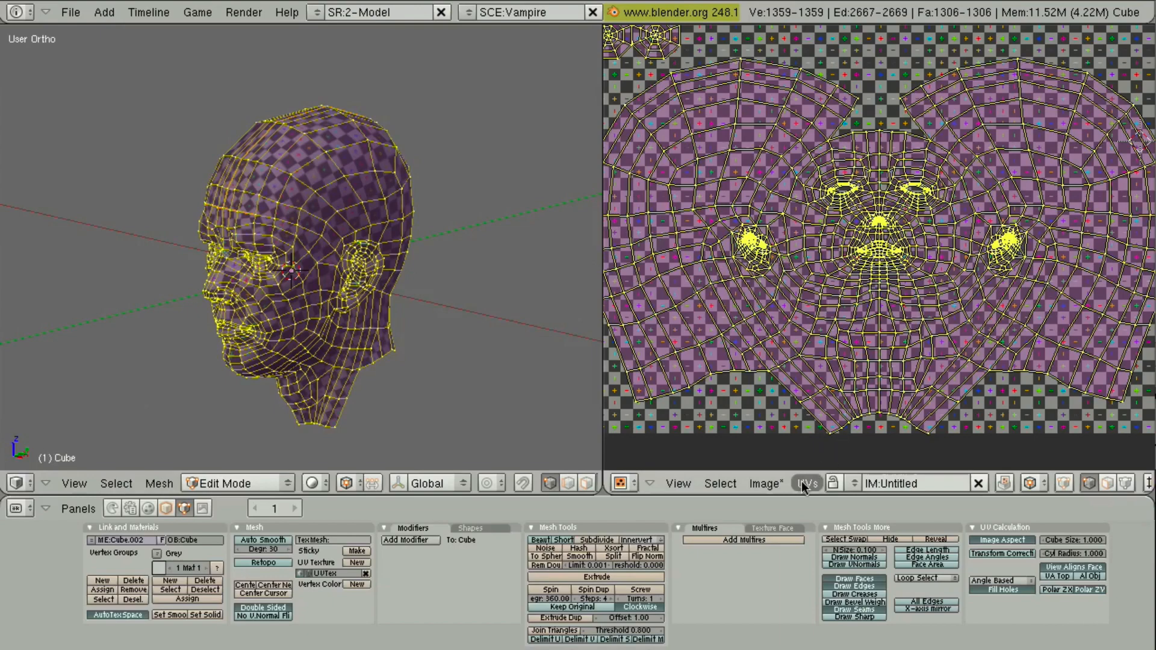
Step: Enable the UV Stretch (Area) display from the UV editor's View Properties panel
{"action": "left_click", "coordinate": [806, 483]}
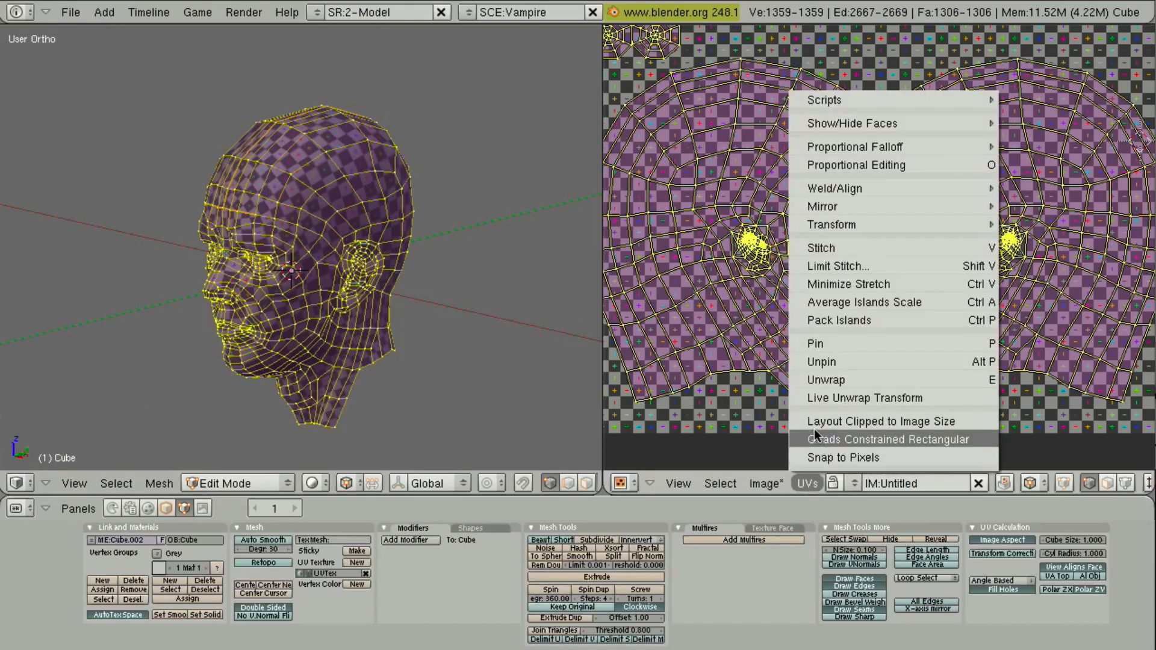
{"action": "mouse_move", "coordinate": [804, 301]}
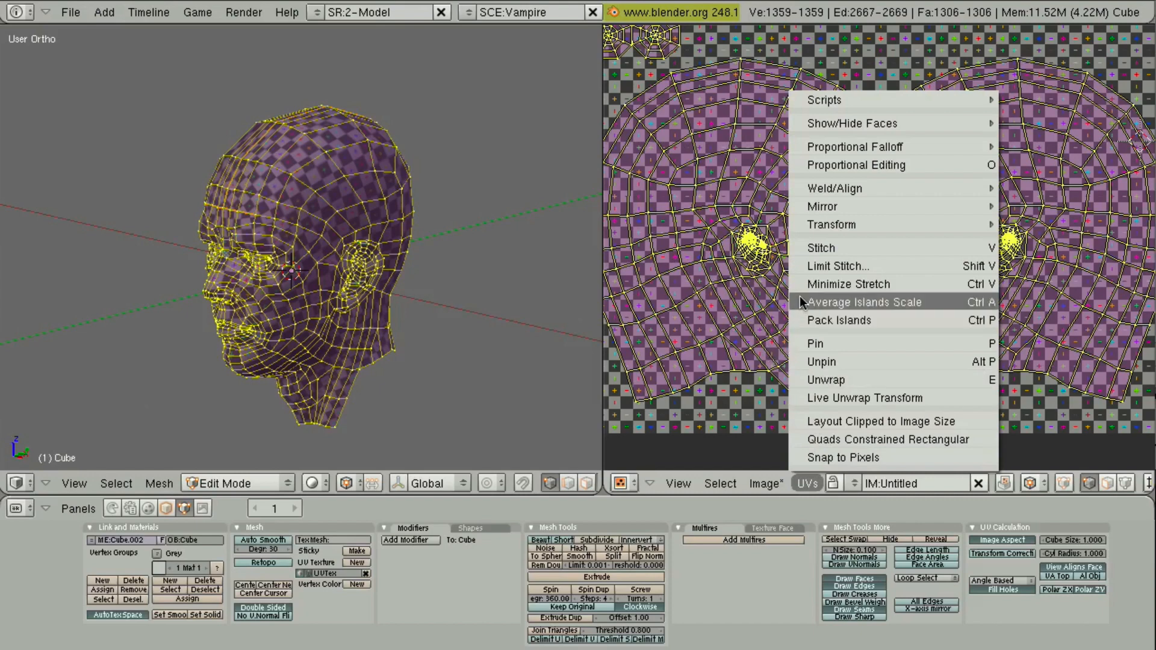
{"action": "left_click", "coordinate": [864, 301]}
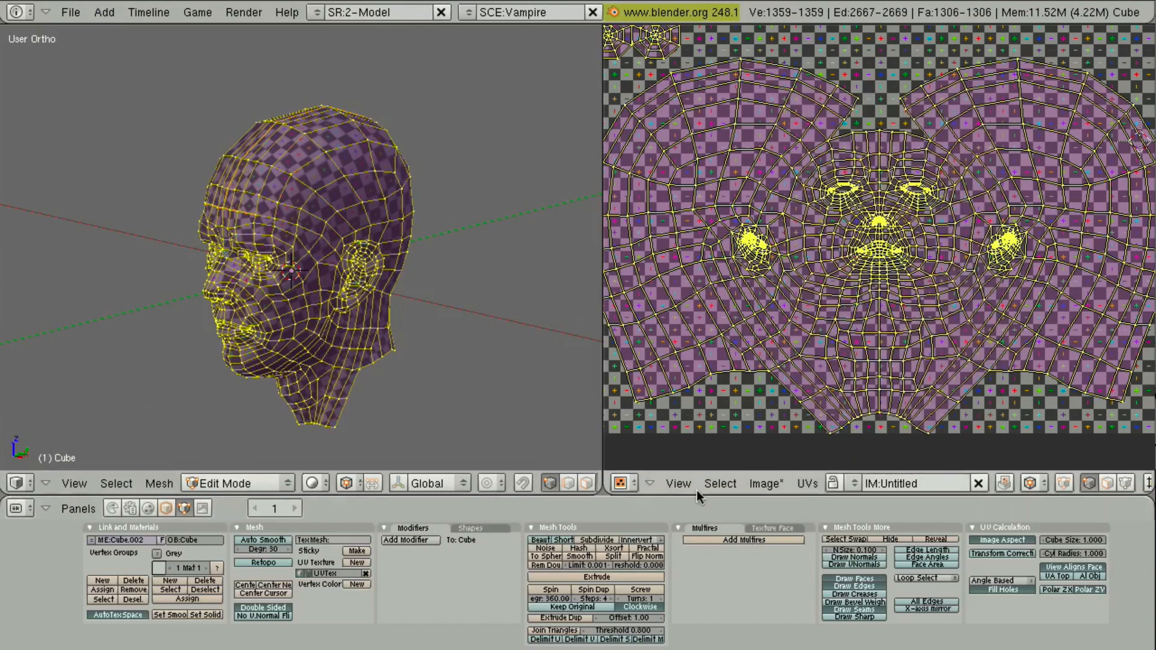
{"action": "left_click", "coordinate": [676, 483]}
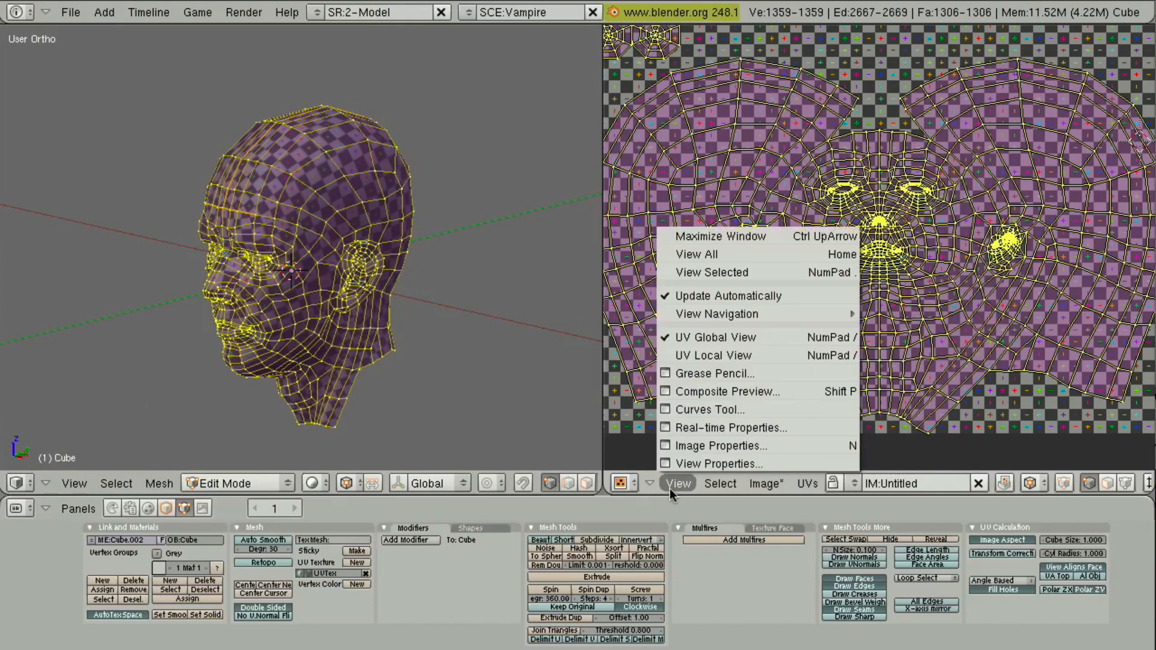
{"action": "mouse_move", "coordinate": [685, 464]}
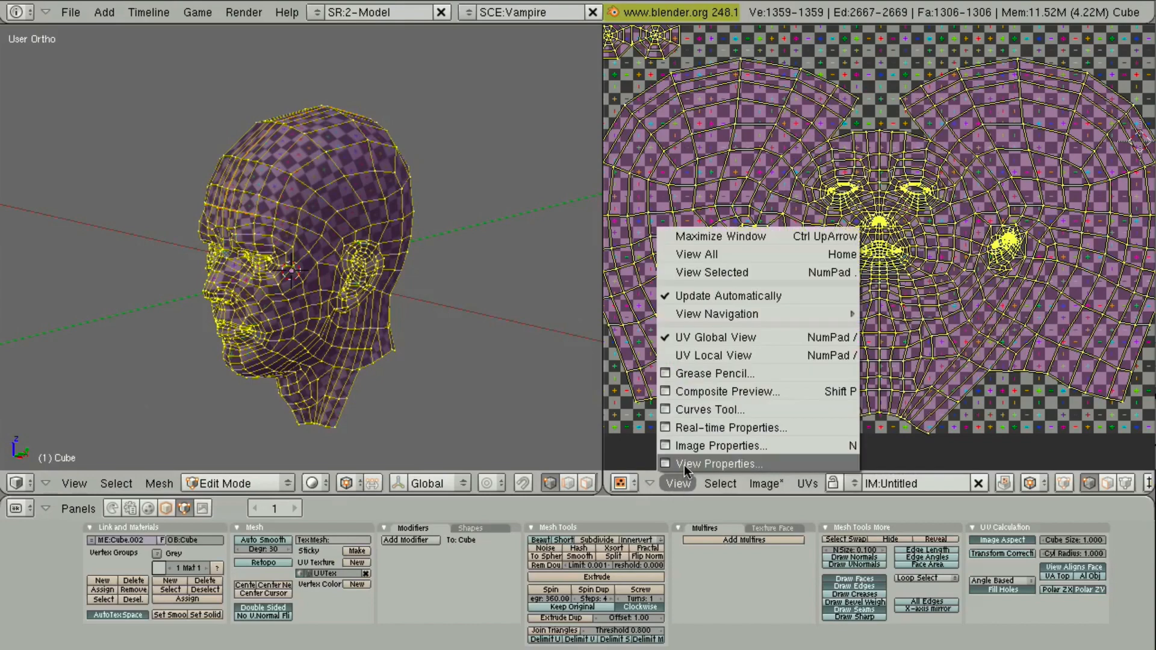
{"action": "left_click", "coordinate": [715, 463]}
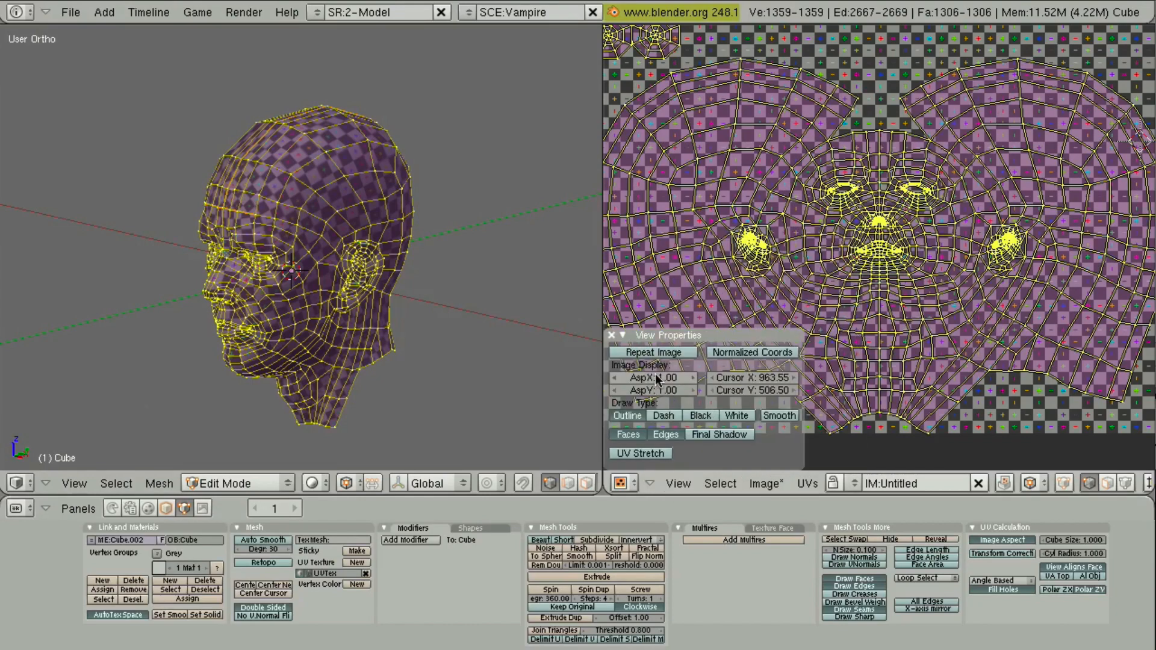
{"action": "left_click", "coordinate": [638, 452]}
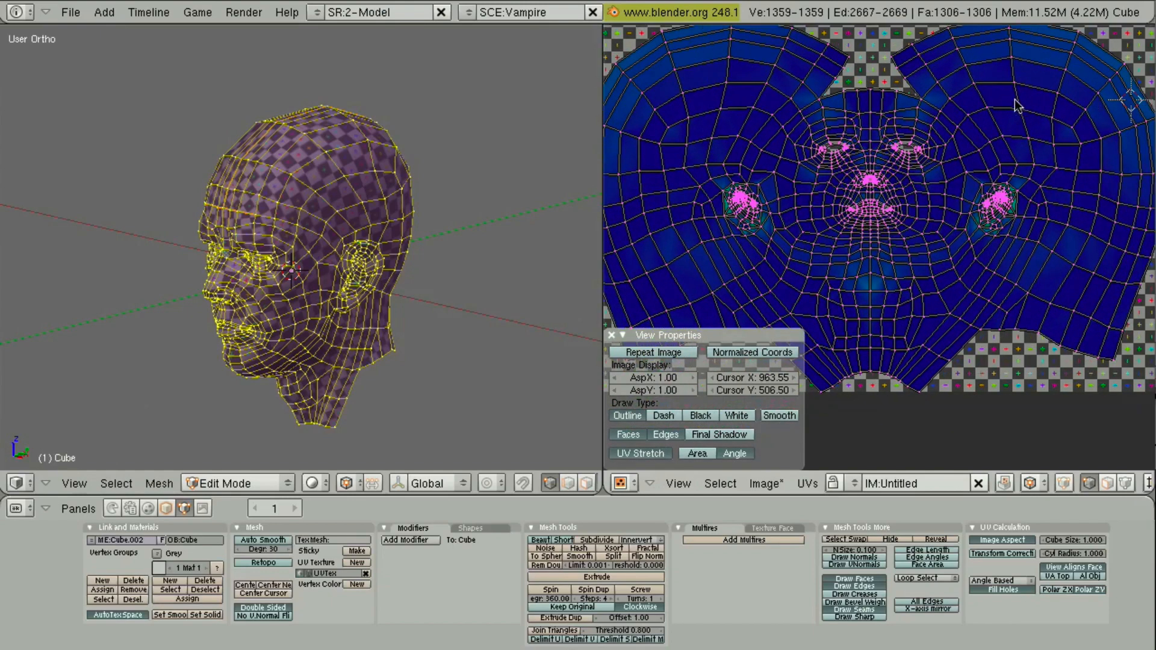
{"action": "mouse_move", "coordinate": [820, 144]}
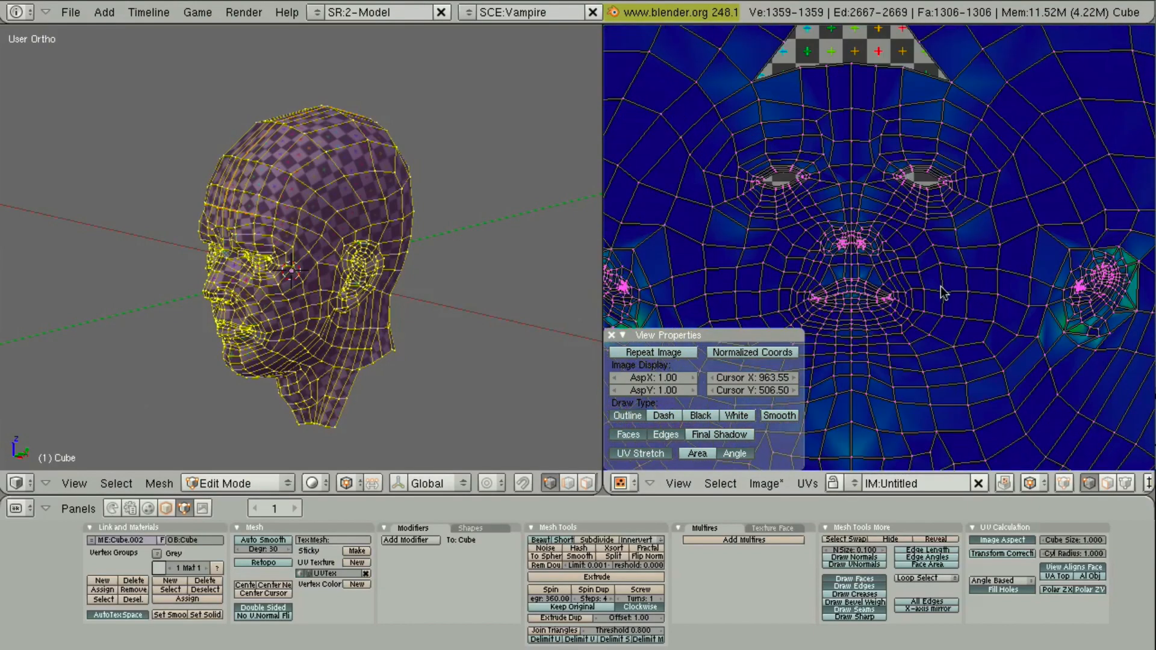
{"action": "mouse_move", "coordinate": [848, 122]}
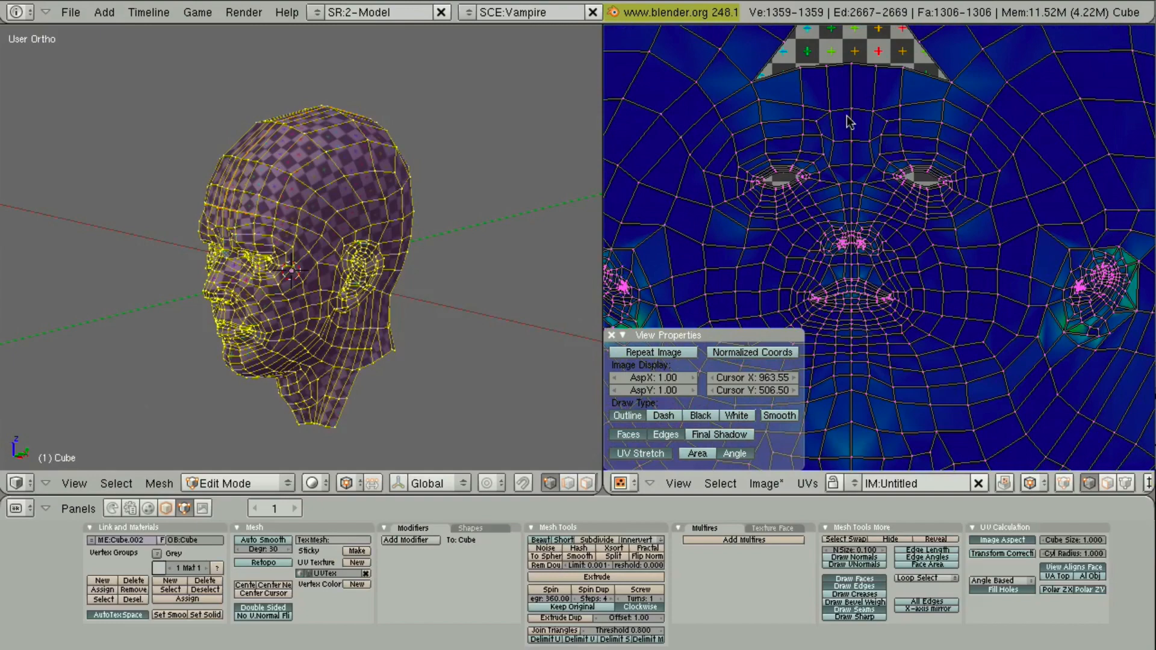
{"action": "mouse_move", "coordinate": [853, 294]}
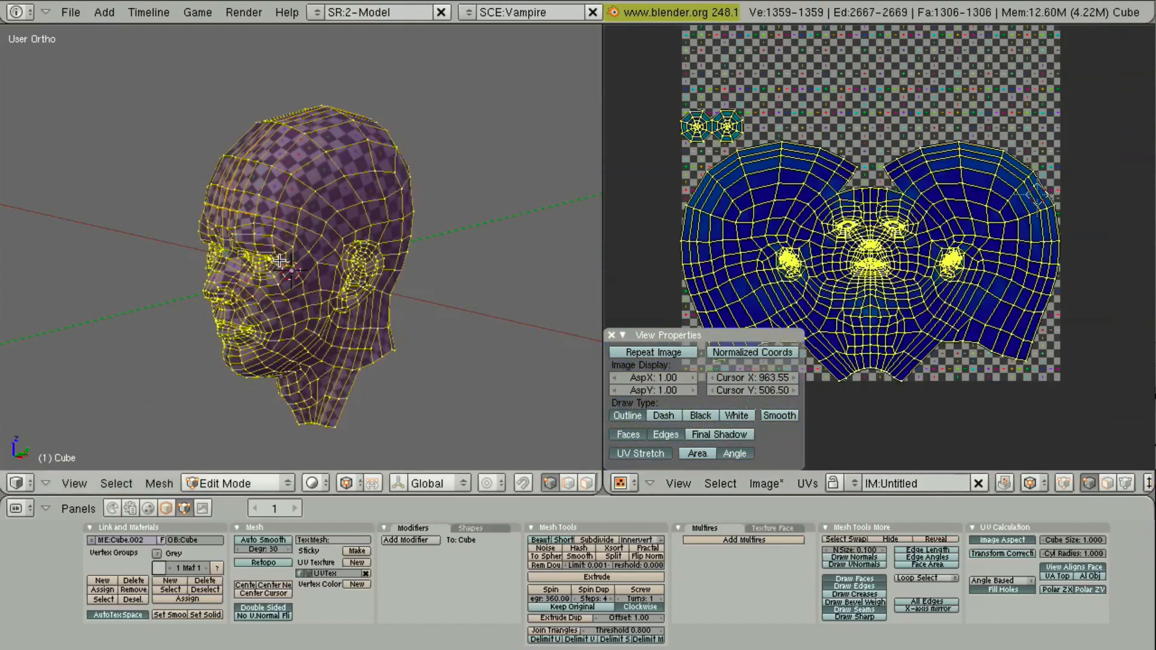
Step: Apply Minimize Stretch to the head's UVs, undoing and retrying via the UVs menu
{"action": "left_click", "coordinate": [806, 483]}
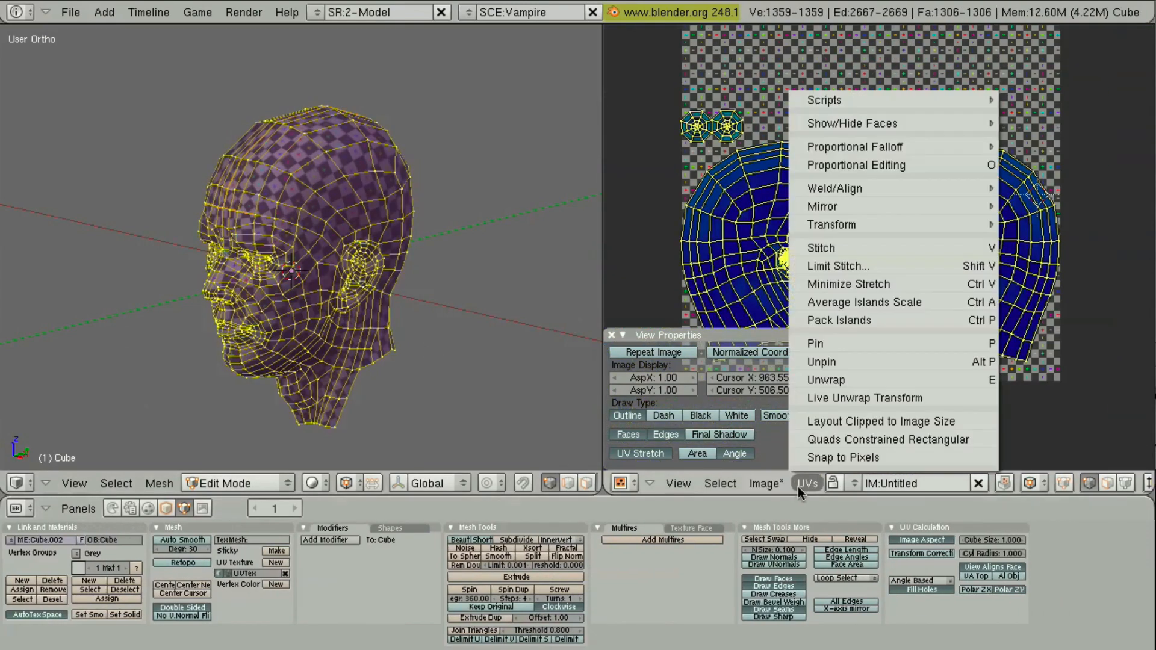
{"action": "mouse_move", "coordinate": [848, 284]}
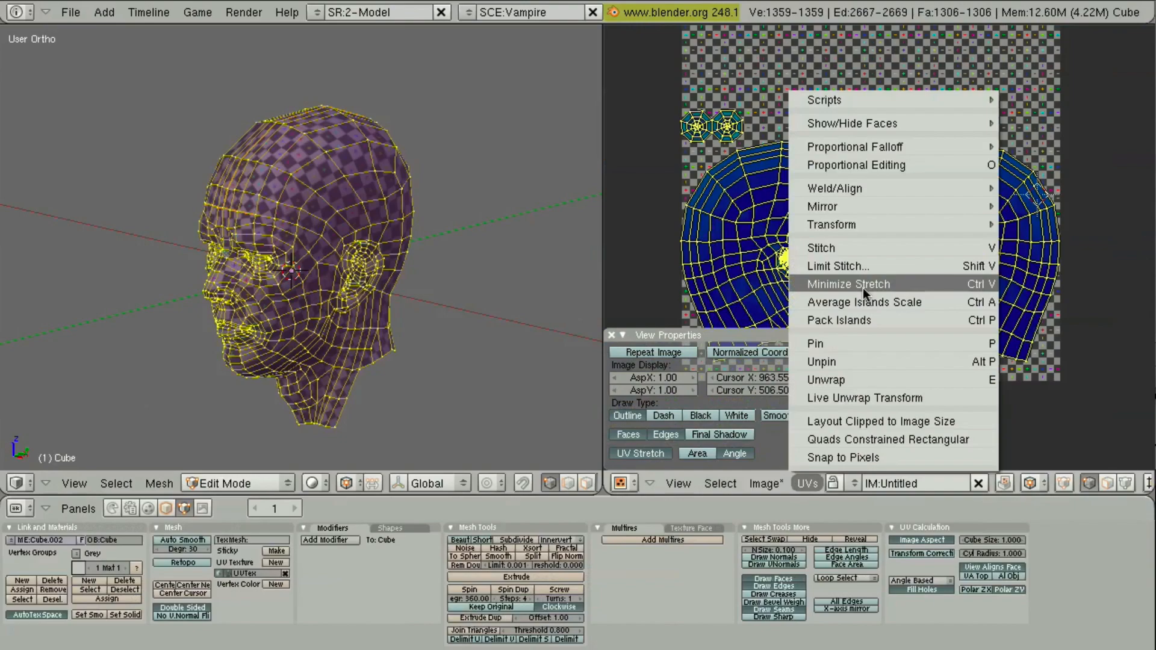
{"action": "left_click", "coordinate": [848, 284]}
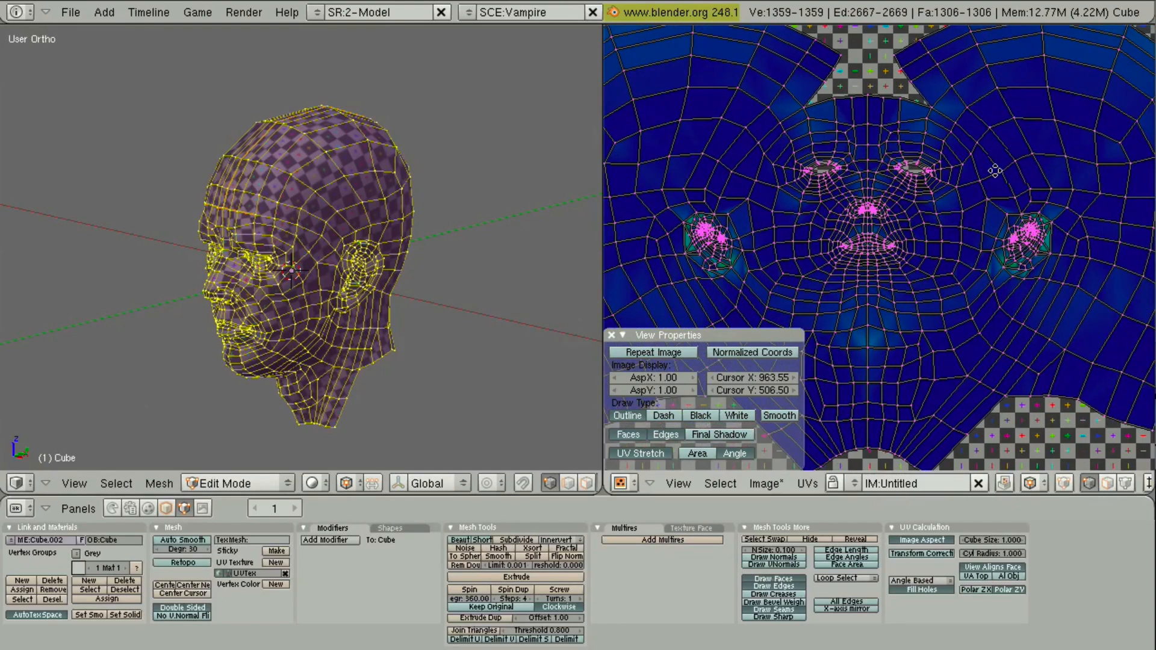
{"action": "key", "text": "ctrl+shift+z"}
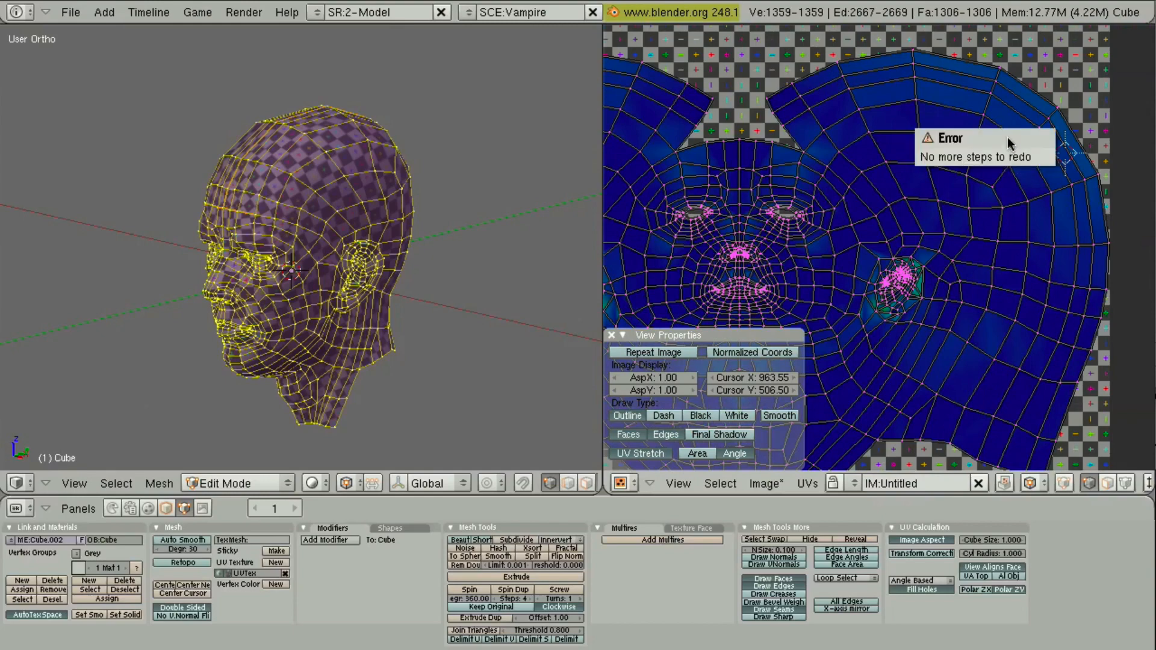
{"action": "mouse_move", "coordinate": [773, 454]}
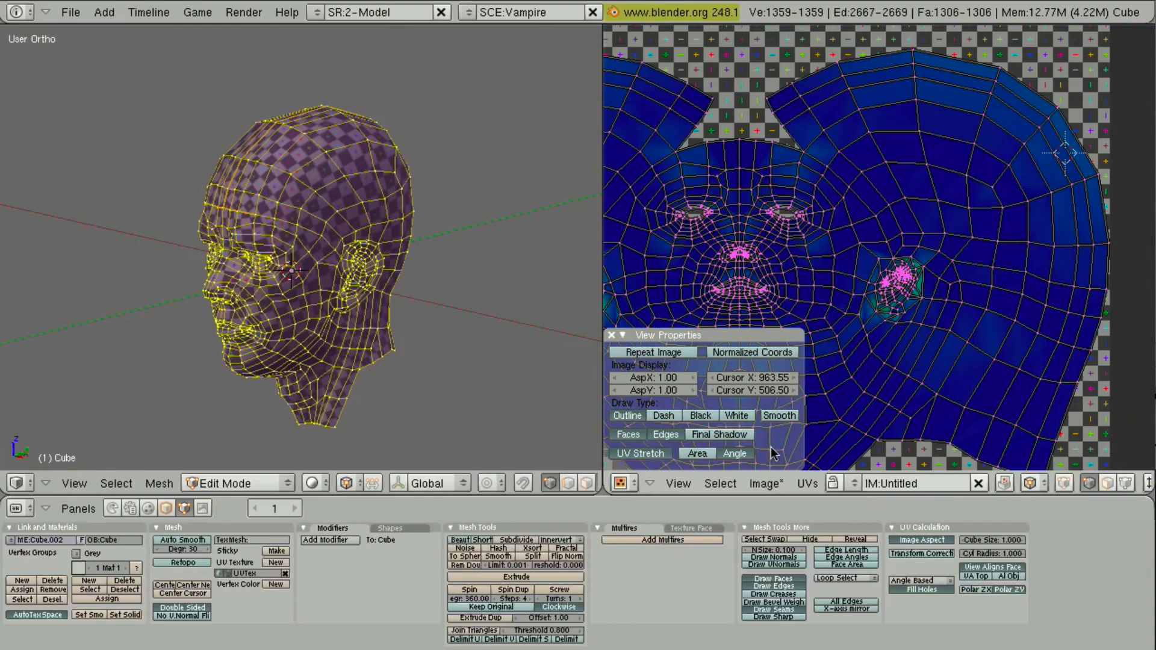
{"action": "left_click", "coordinate": [804, 483]}
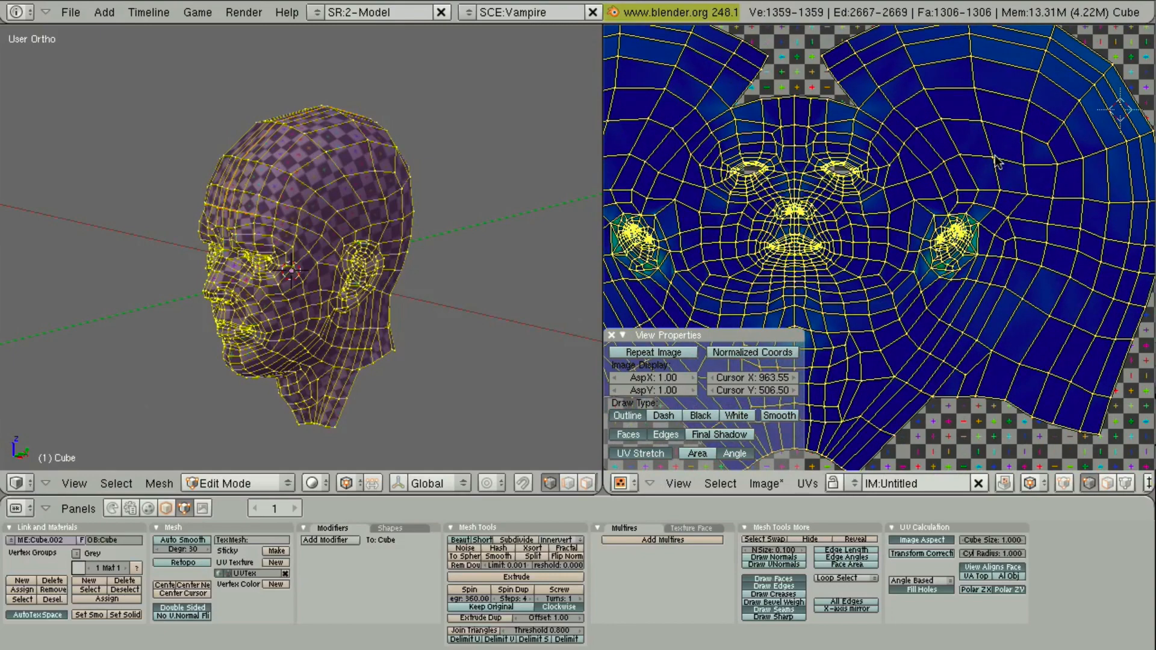
{"action": "mouse_move", "coordinate": [805, 480]}
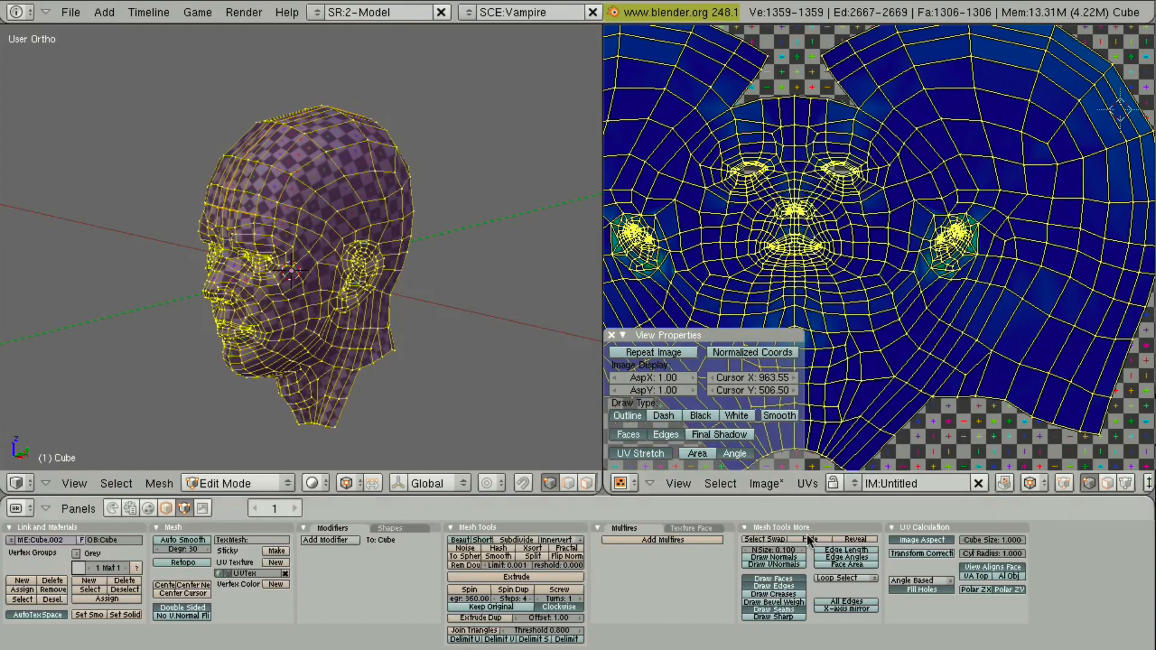
{"action": "left_click", "coordinate": [805, 482]}
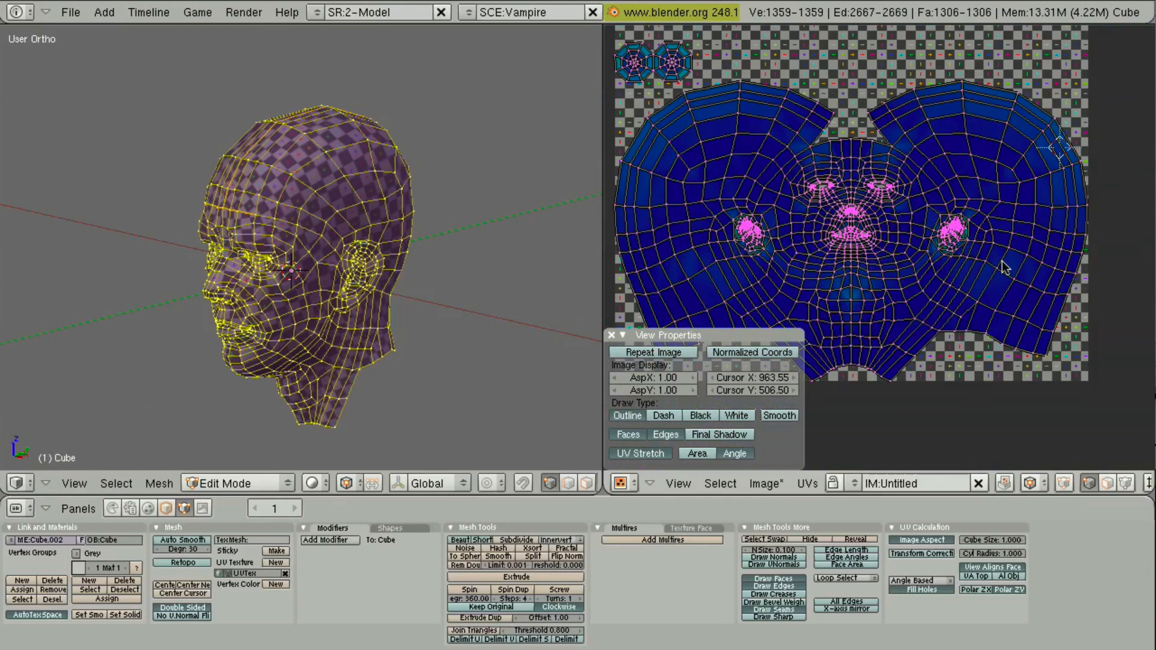
{"action": "mouse_move", "coordinate": [849, 271]}
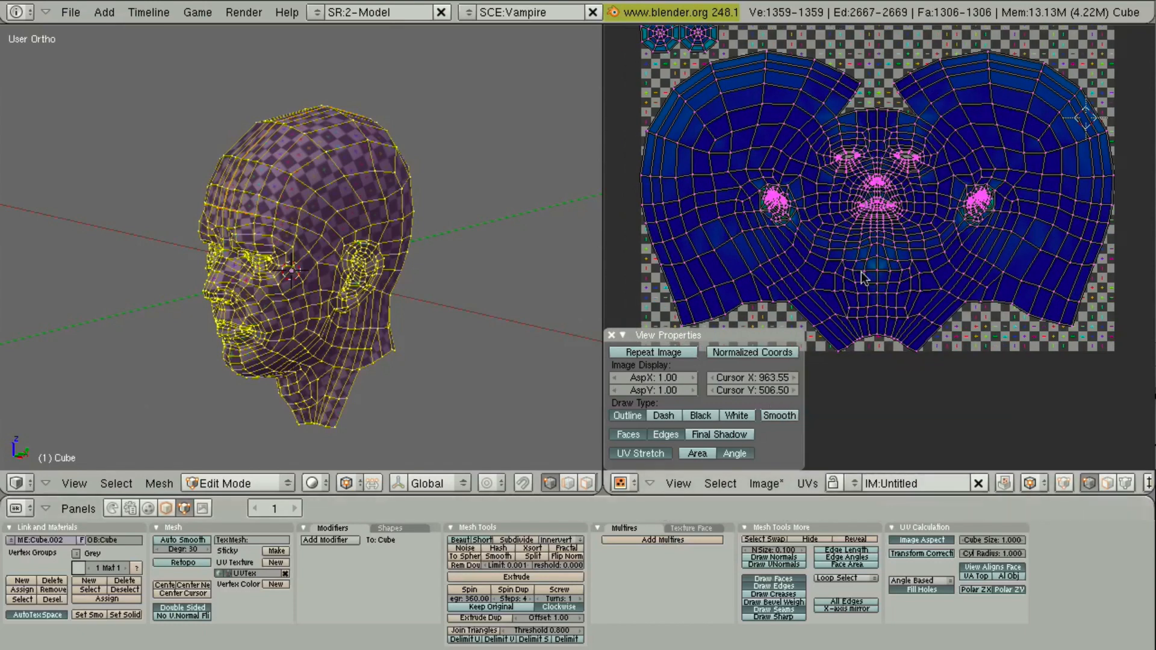
{"action": "left_click", "coordinate": [806, 483]}
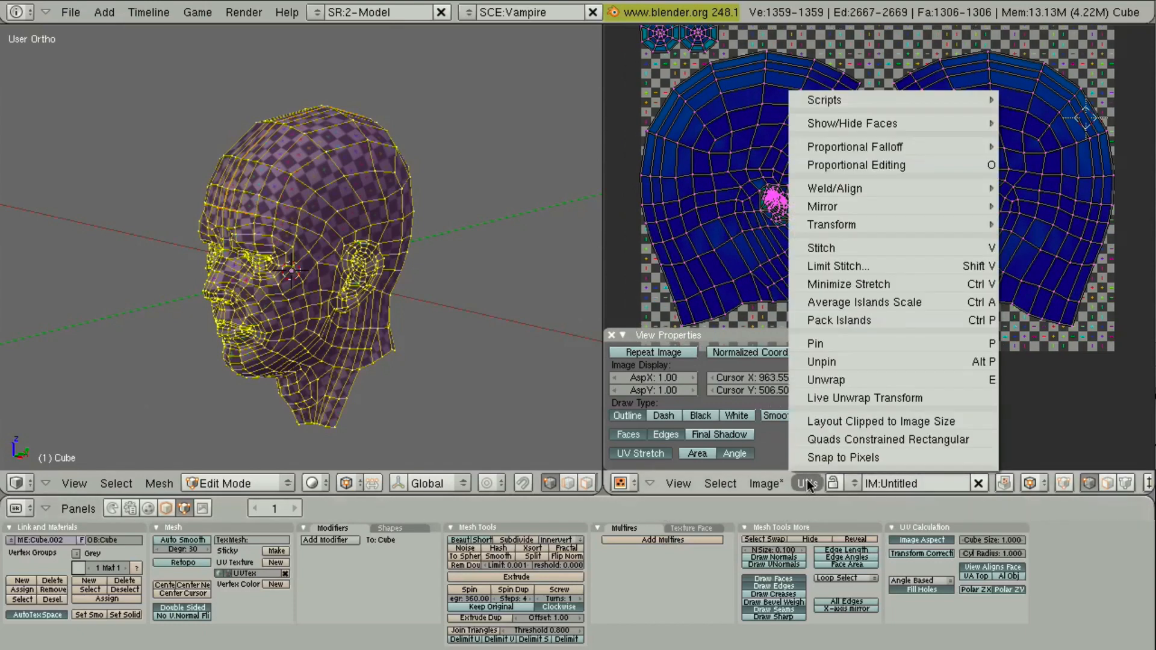
{"action": "mouse_move", "coordinate": [832, 422]}
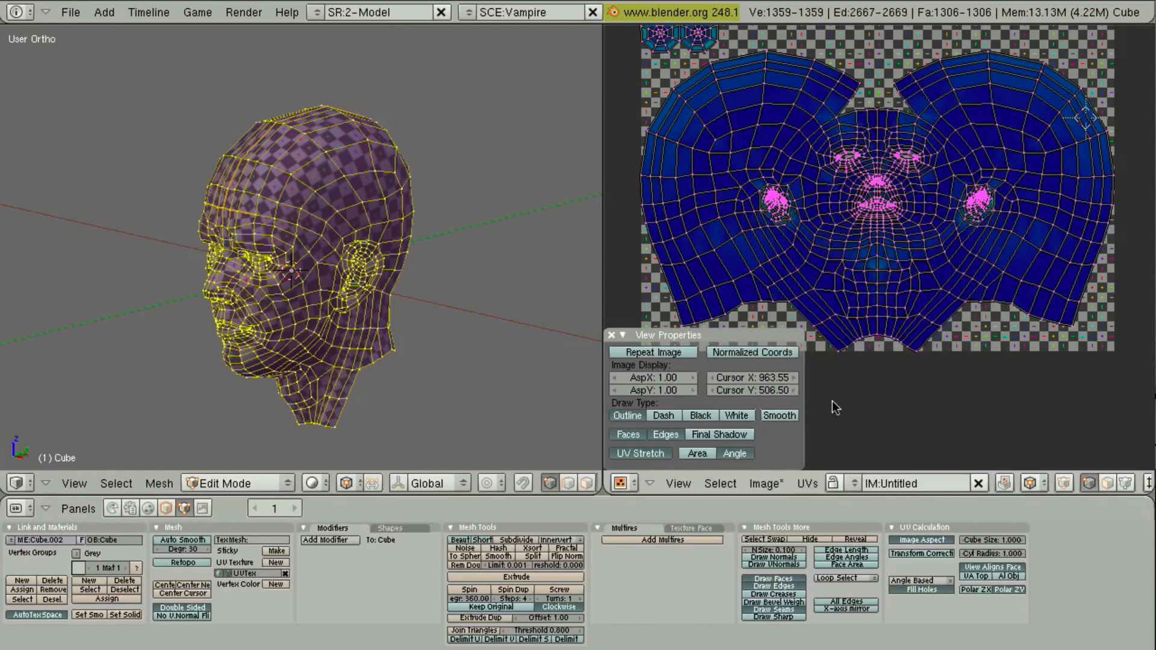
{"action": "mouse_move", "coordinate": [927, 109]}
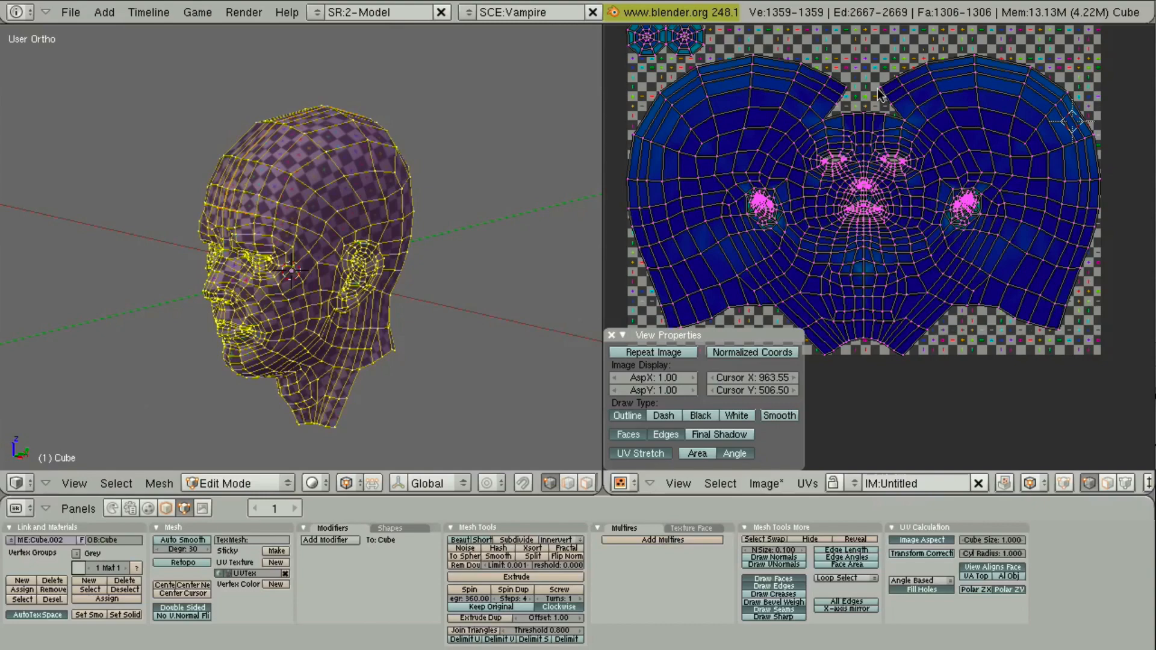
{"action": "scroll", "scroll_direction": "up", "scroll_amount": 3}
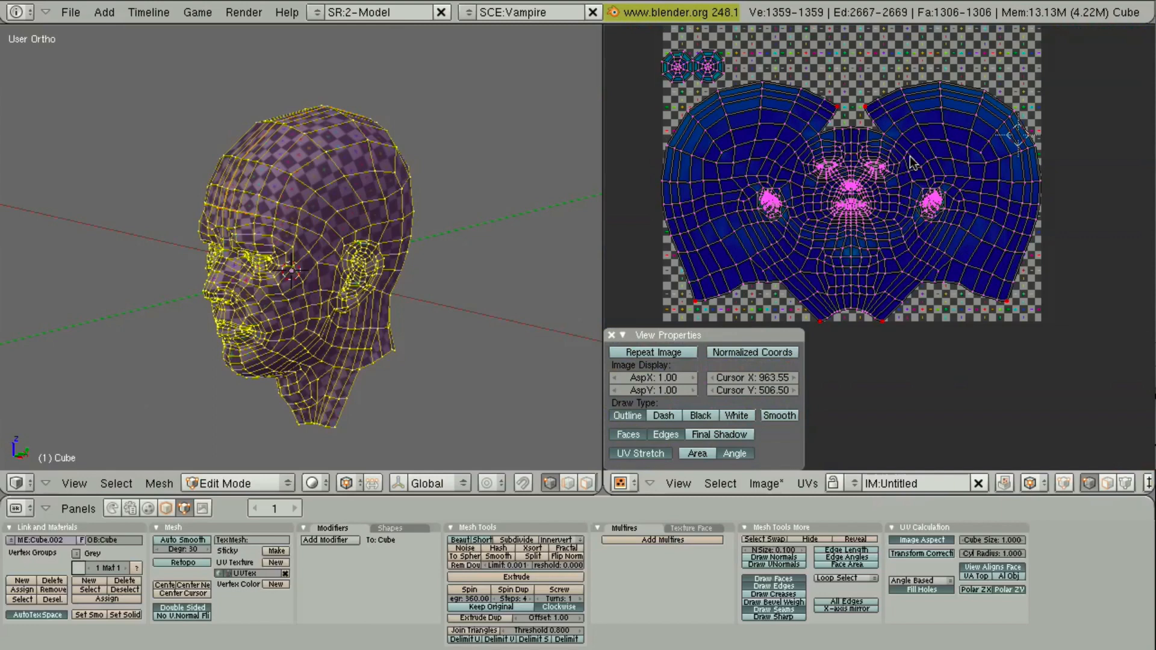
{"action": "mouse_move", "coordinate": [892, 188]}
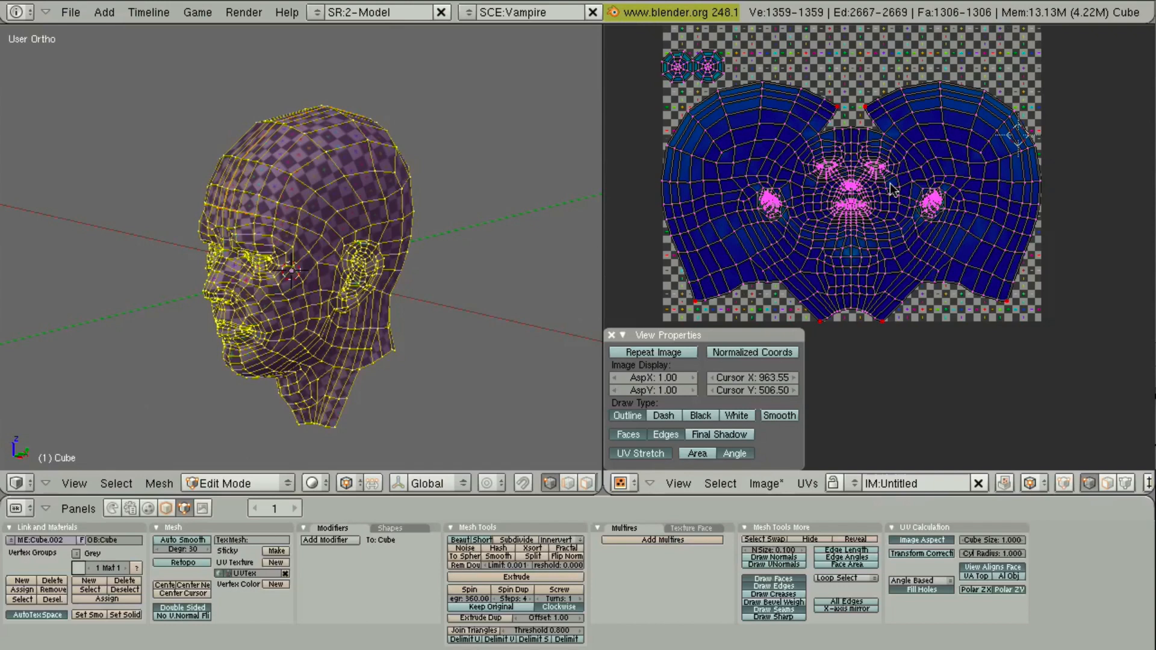
{"action": "mouse_move", "coordinate": [901, 197]}
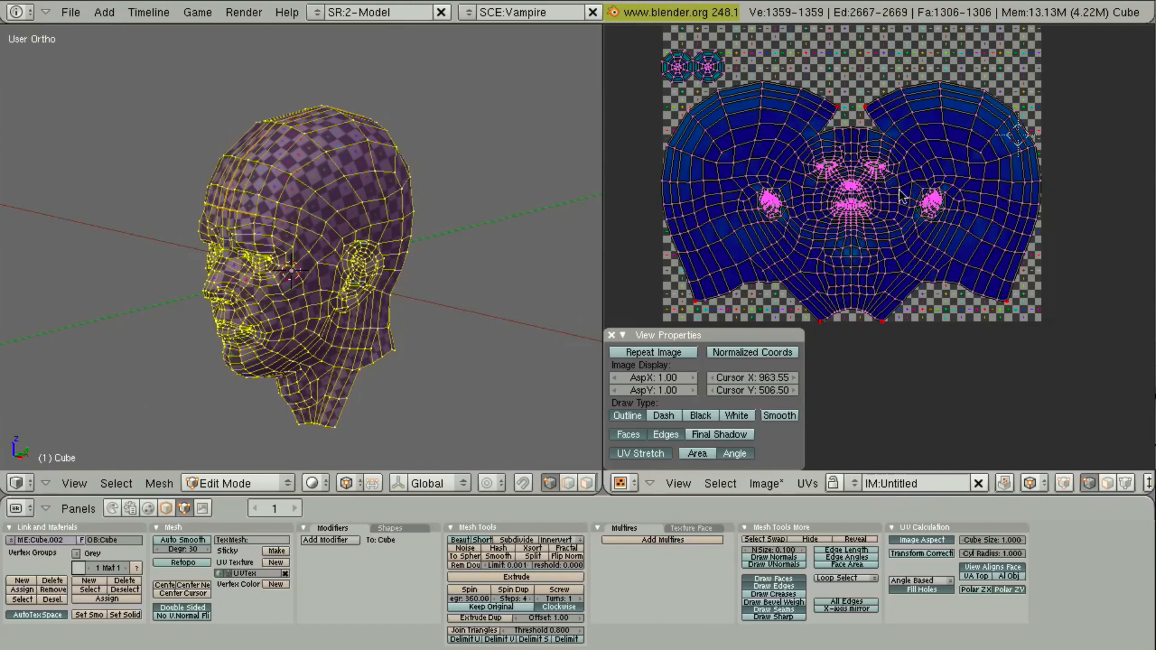